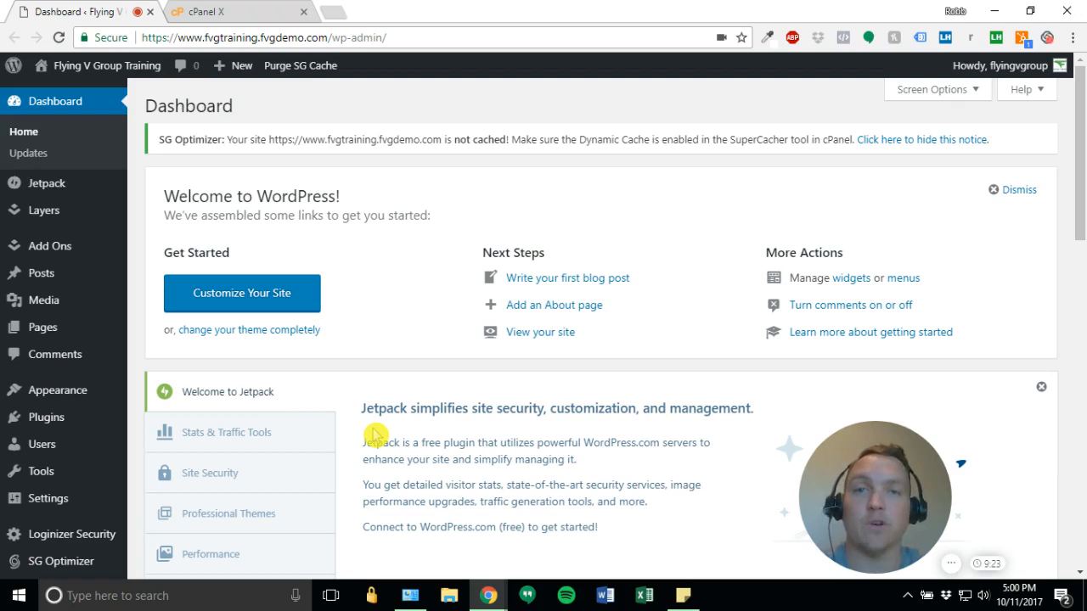
{"action": "mouse_move", "coordinate": [226, 365]}
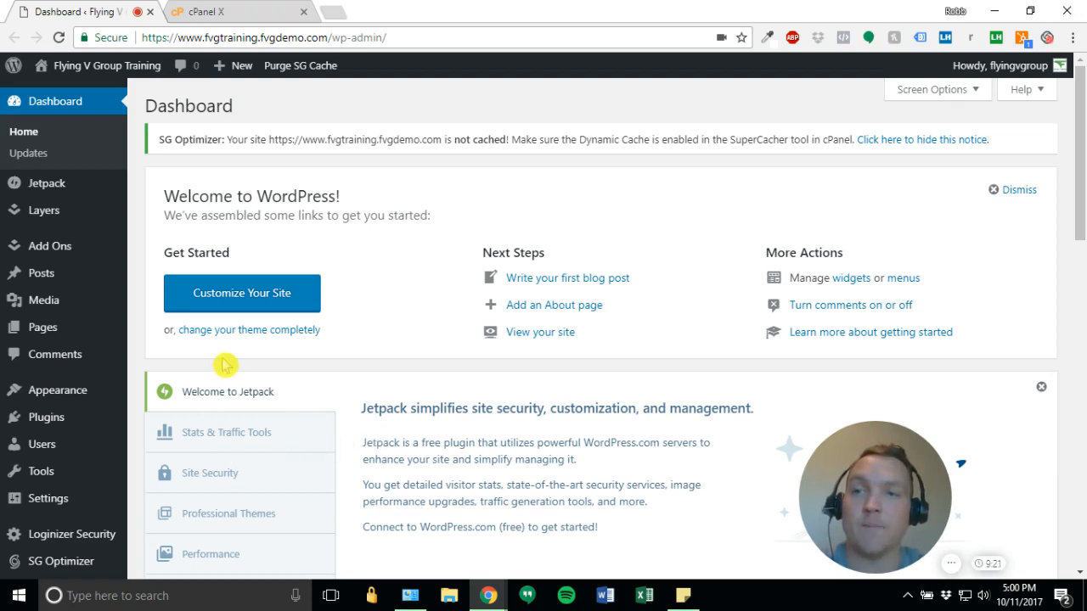
{"action": "mouse_move", "coordinate": [266, 162]}
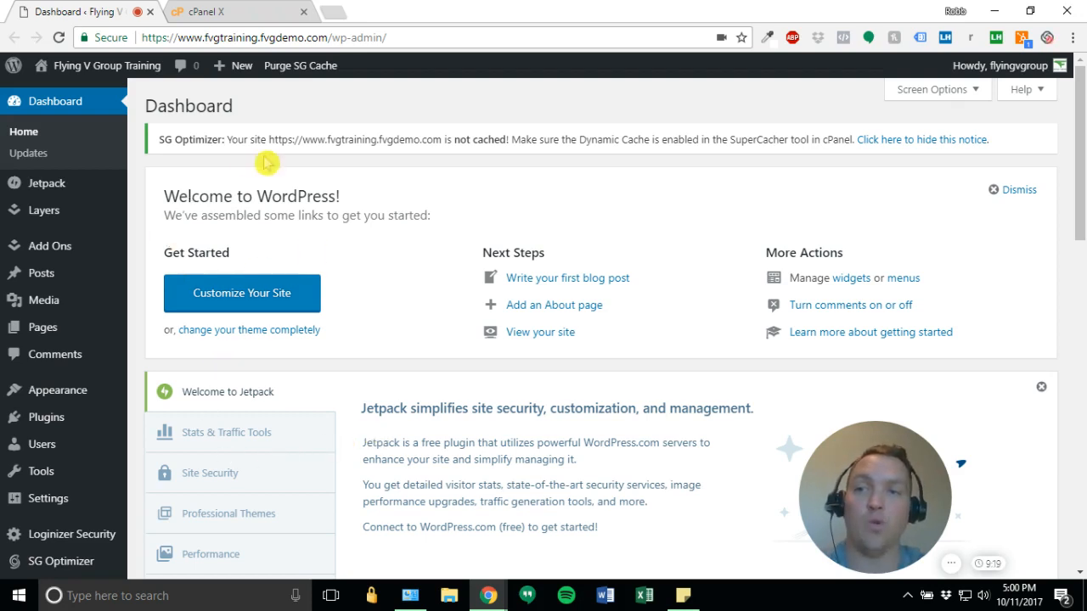
{"action": "mouse_move", "coordinate": [206, 170]}
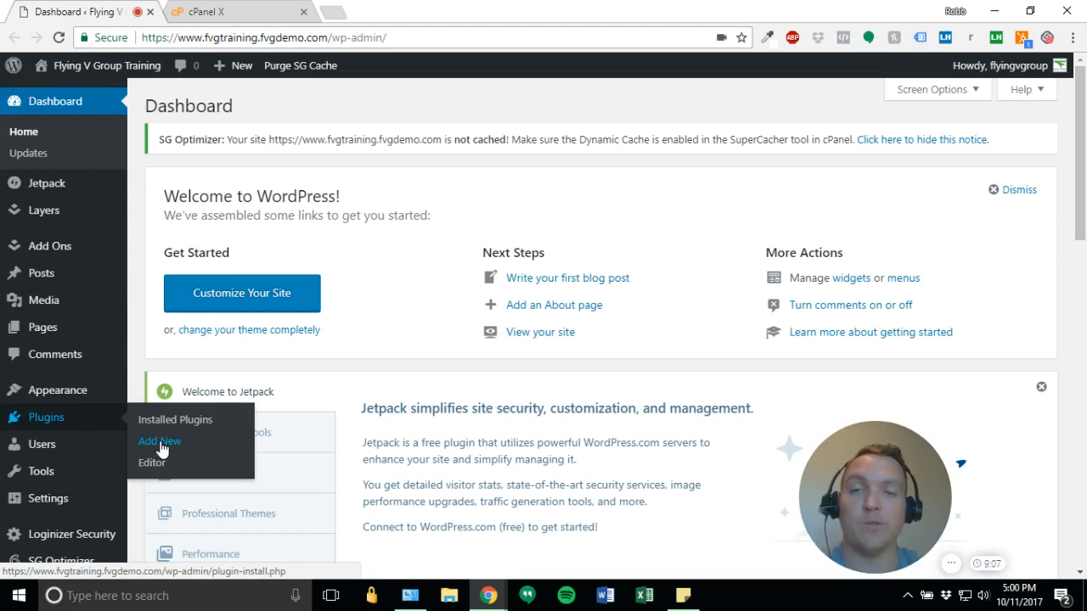
- Open the Add Plugins page from Plugins > Add New in the admin sidebar
{"action": "left_click", "coordinate": [159, 441]}
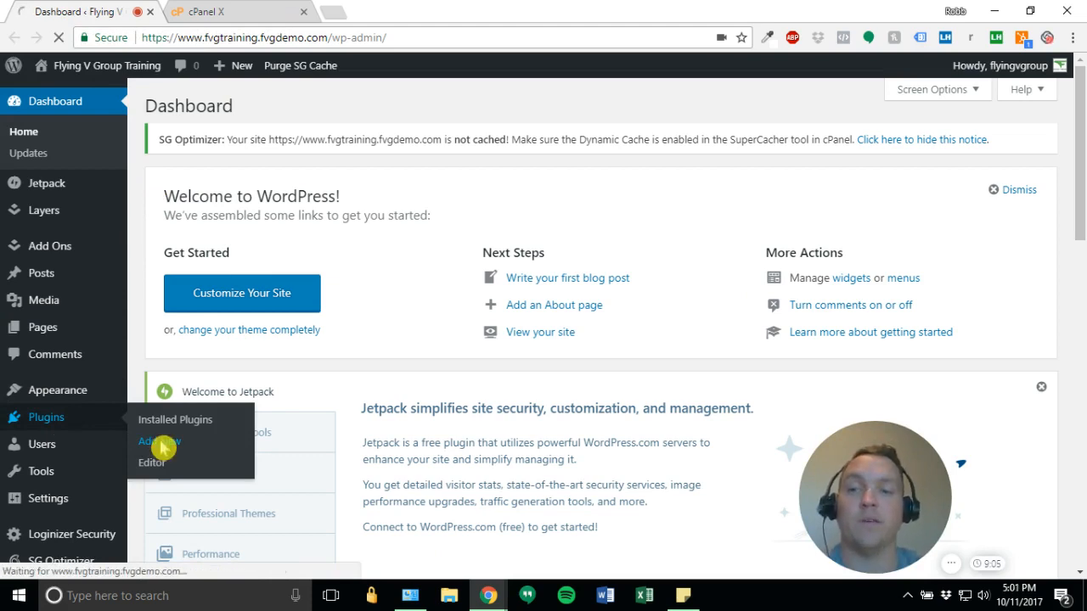
{"action": "left_click", "coordinate": [160, 441]}
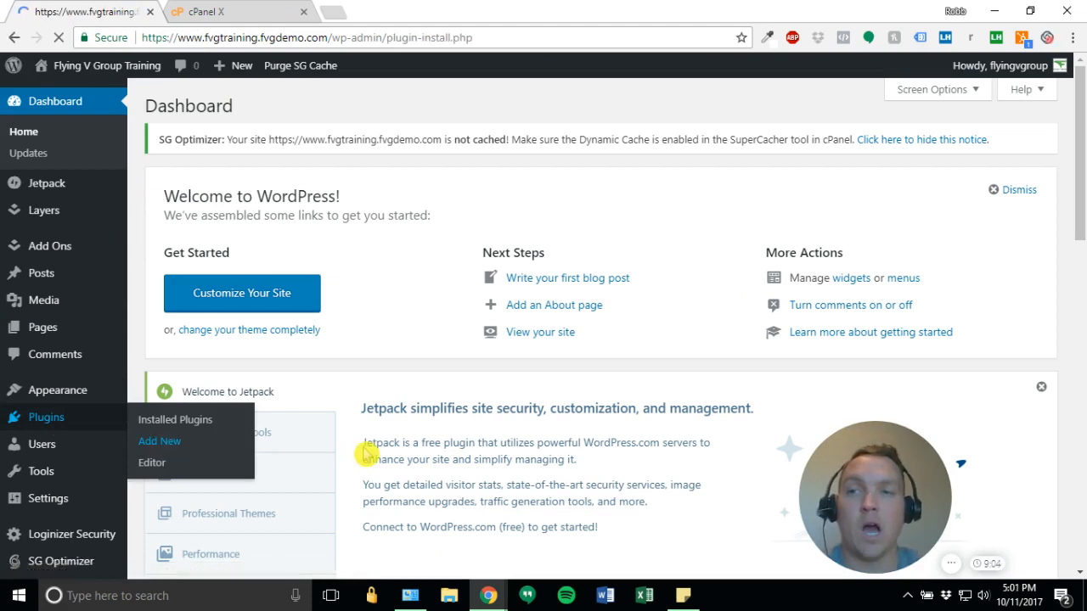
{"action": "left_click", "coordinate": [160, 441]}
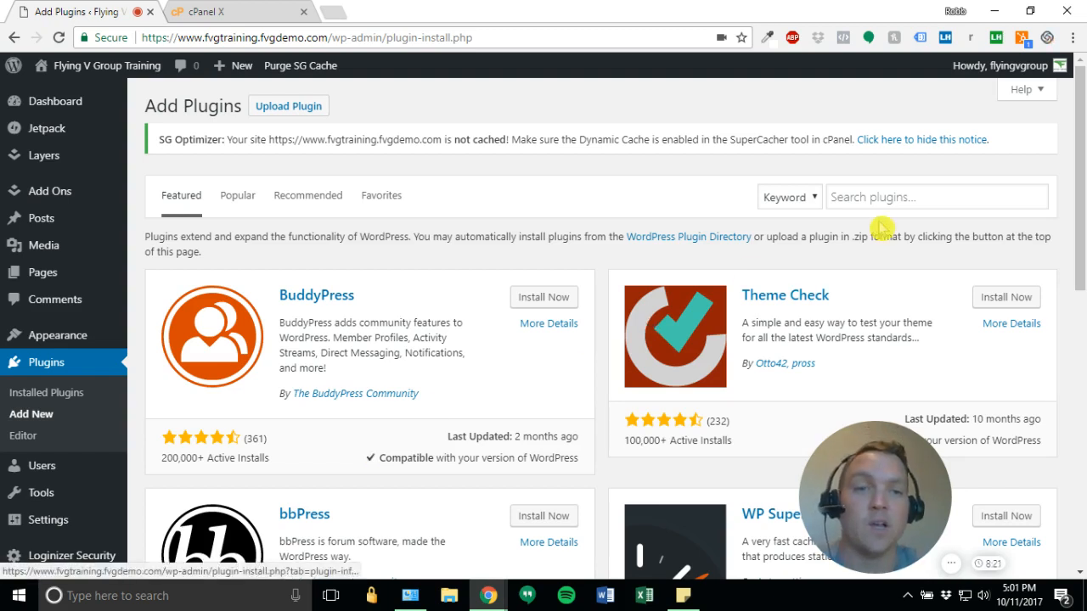
- Search the plugin directory for 'wordfence' and install Wordfence Security
{"action": "type", "text": "wordfen"}
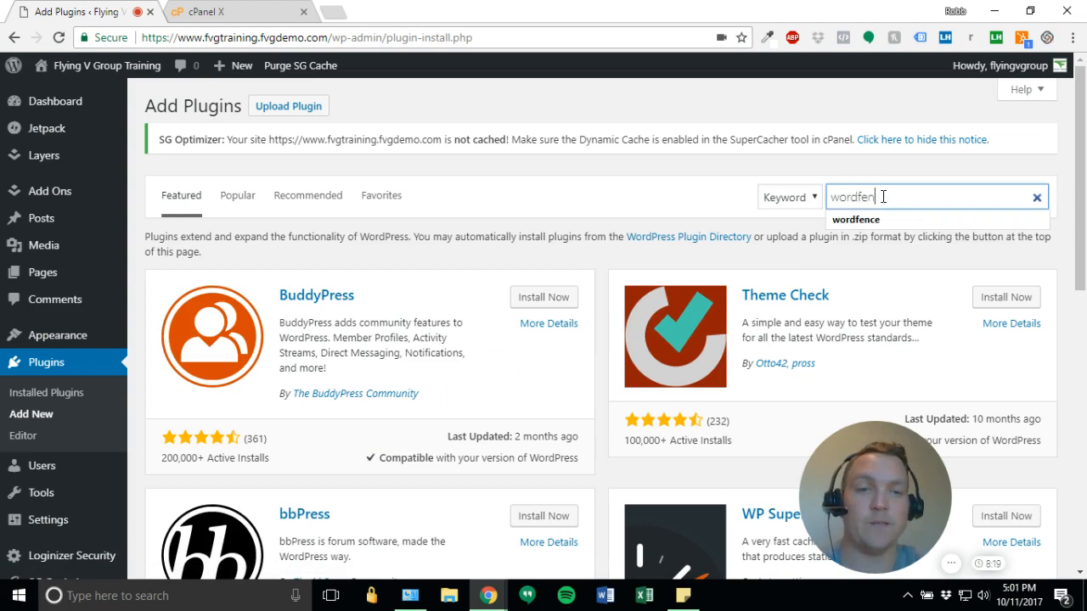
{"action": "key", "text": "Return"}
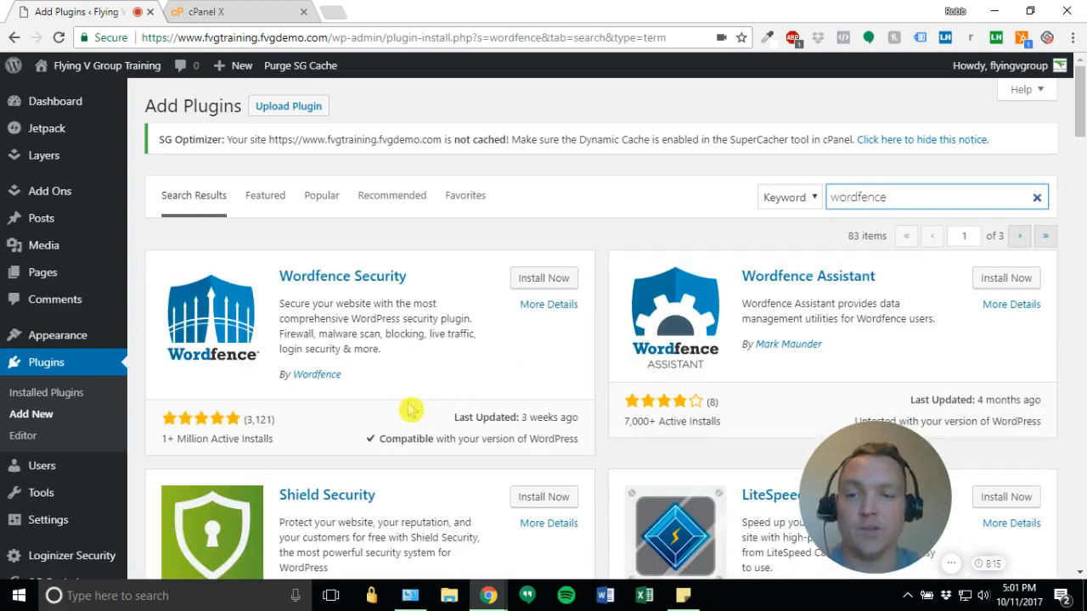
{"action": "mouse_move", "coordinate": [312, 445]}
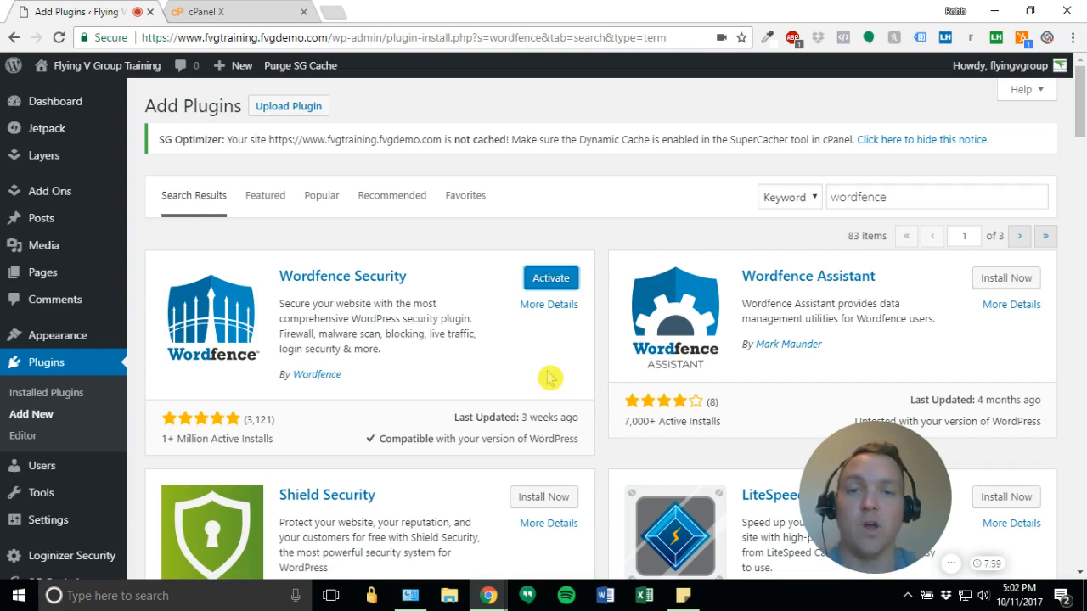
{"action": "left_click", "coordinate": [550, 278]}
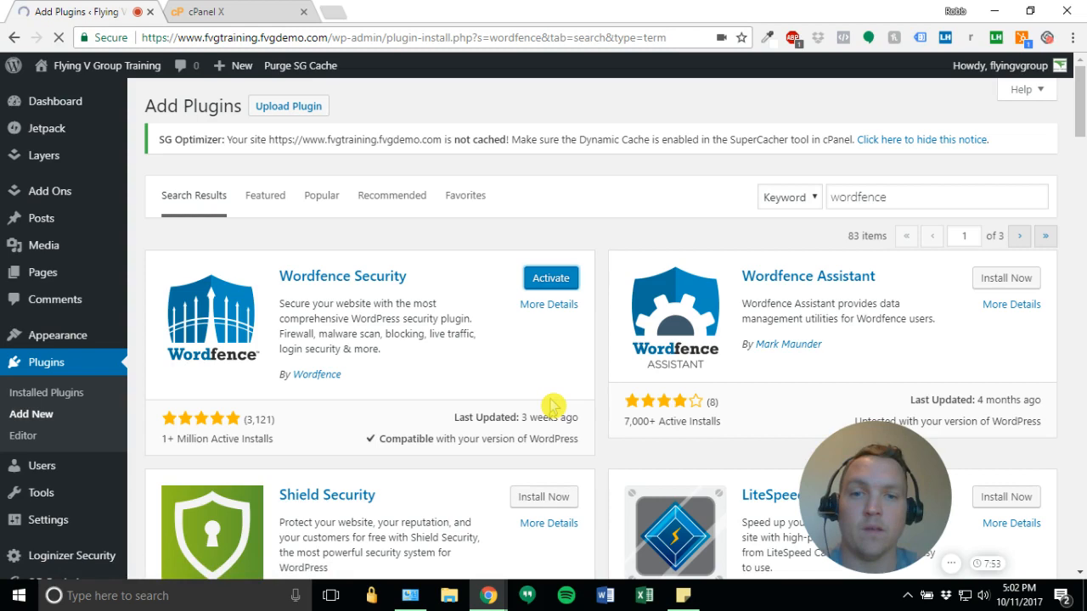
- Activate Wordfence Security, close its Congratulations popup, and scroll the Installed Plugins list
{"action": "left_click", "coordinate": [550, 277]}
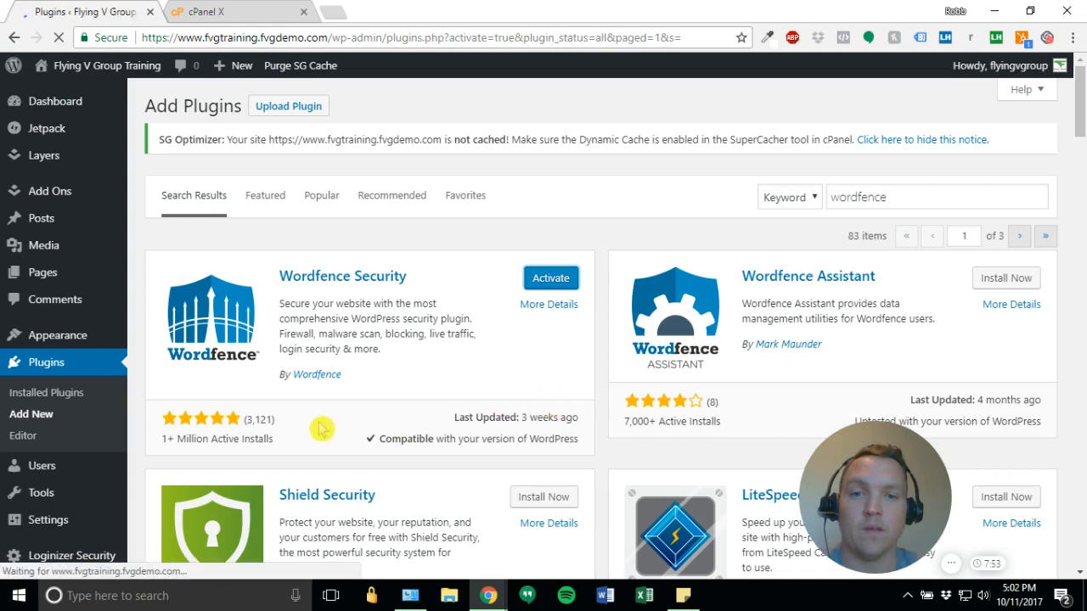
{"action": "left_click", "coordinate": [550, 278]}
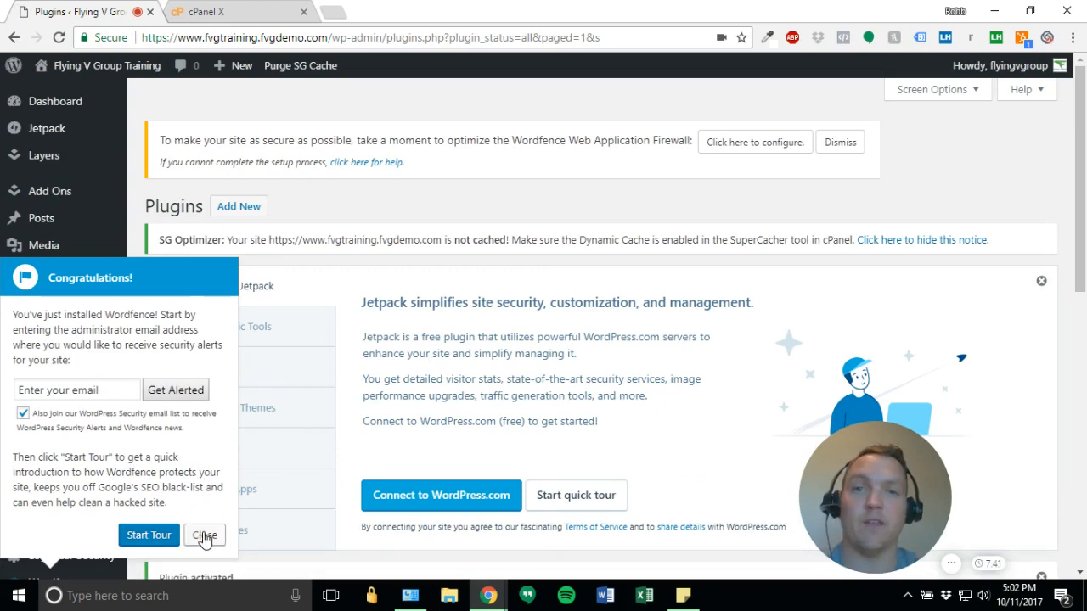
{"action": "left_click", "coordinate": [203, 534]}
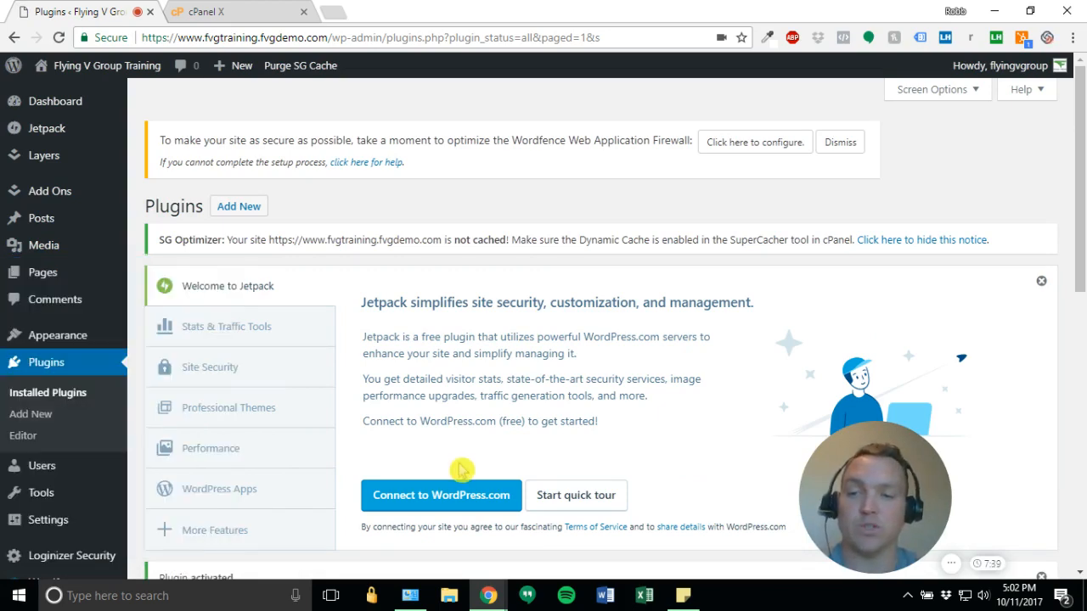
{"action": "scroll", "scroll_direction": "down", "scroll_amount": 3}
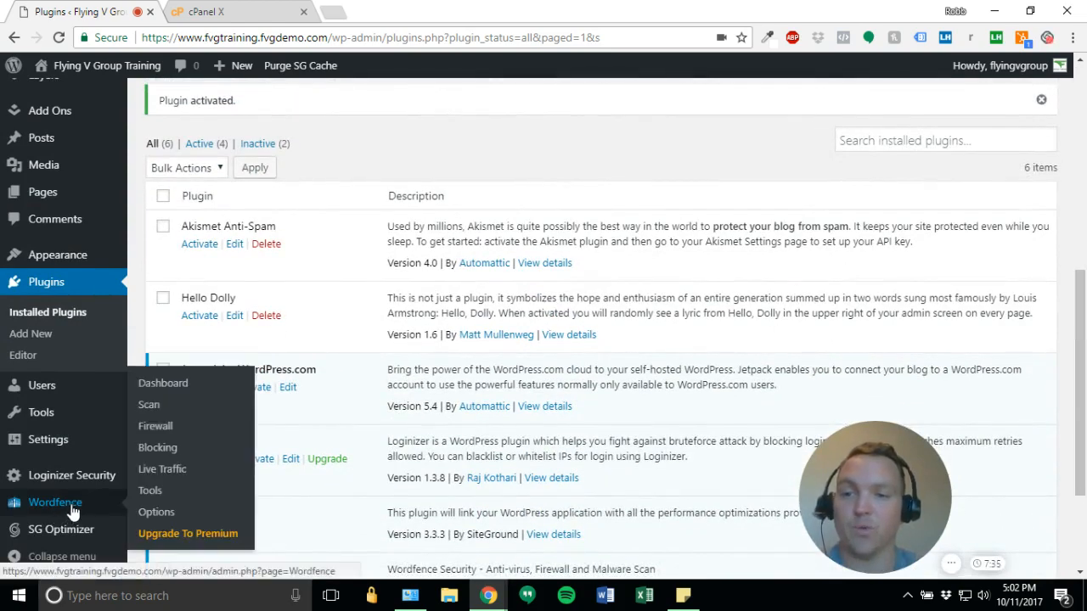
- Open the Wordfence Dashboard, end the welcome tour, and scroll through its status panels
{"action": "left_click", "coordinate": [163, 383]}
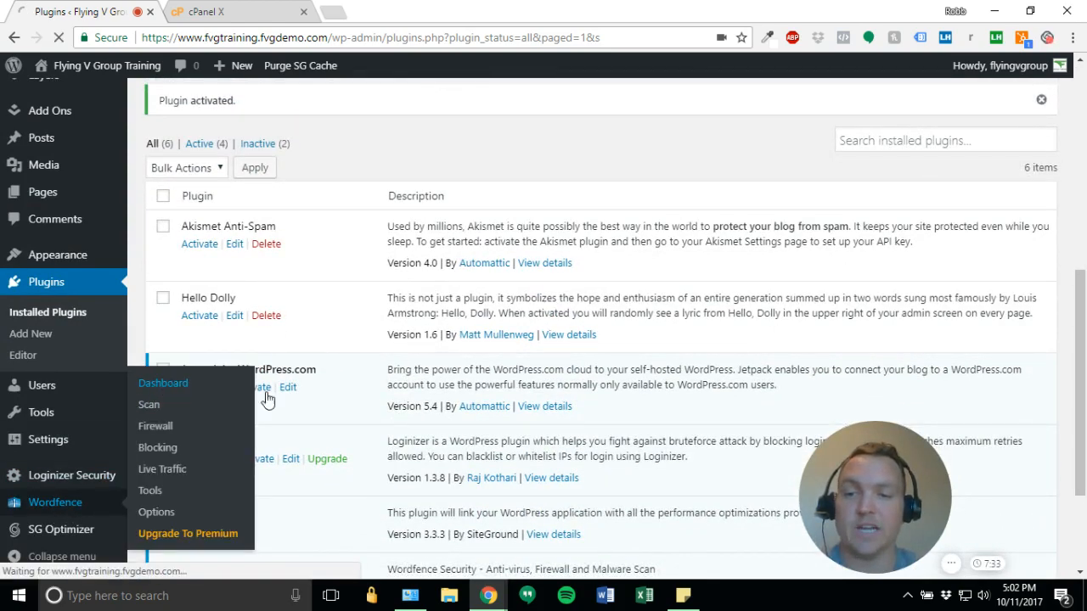
{"action": "left_click", "coordinate": [163, 383]}
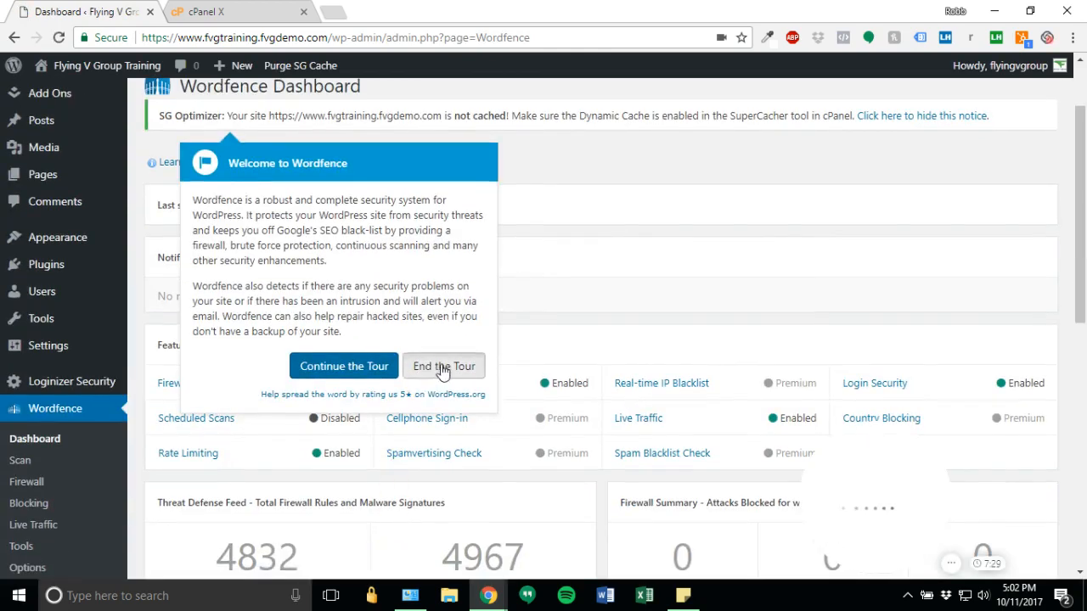
{"action": "left_click", "coordinate": [443, 366]}
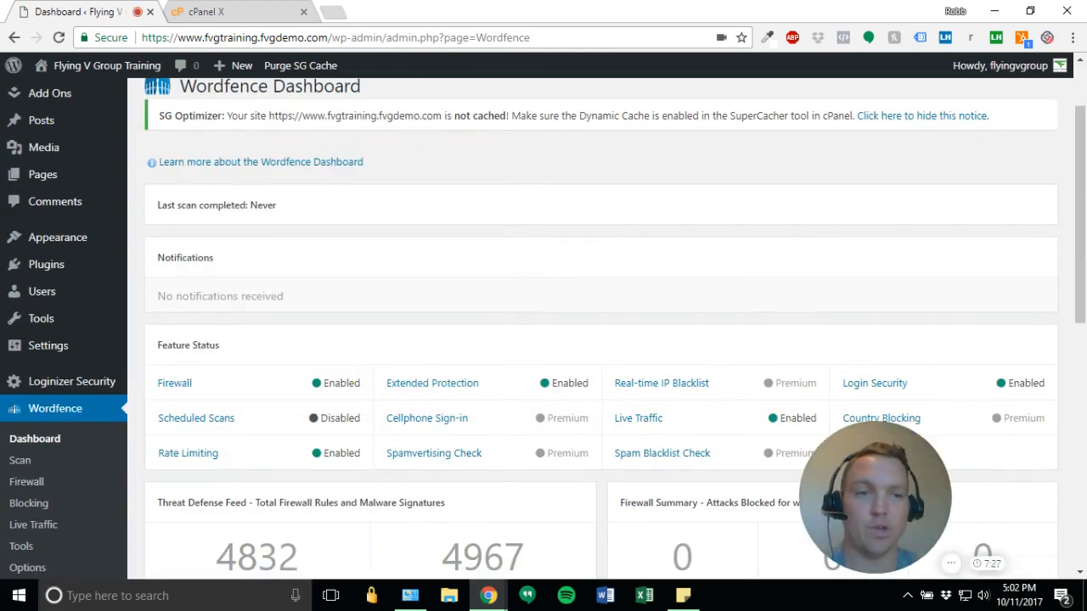
{"action": "scroll", "scroll_direction": "up", "scroll_amount": 3}
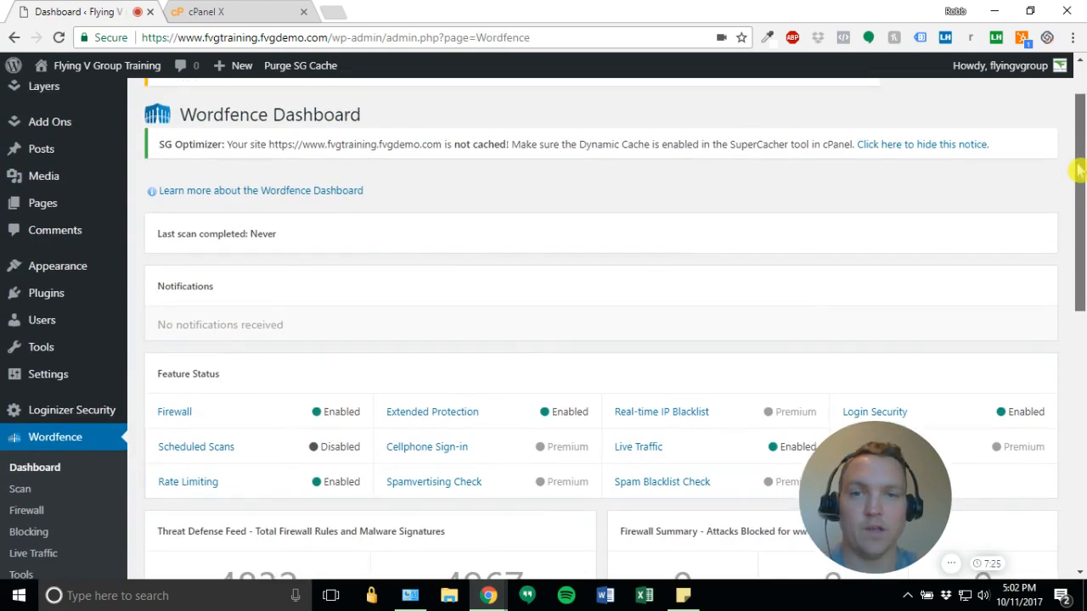
{"action": "scroll", "scroll_direction": "up", "scroll_amount": 3}
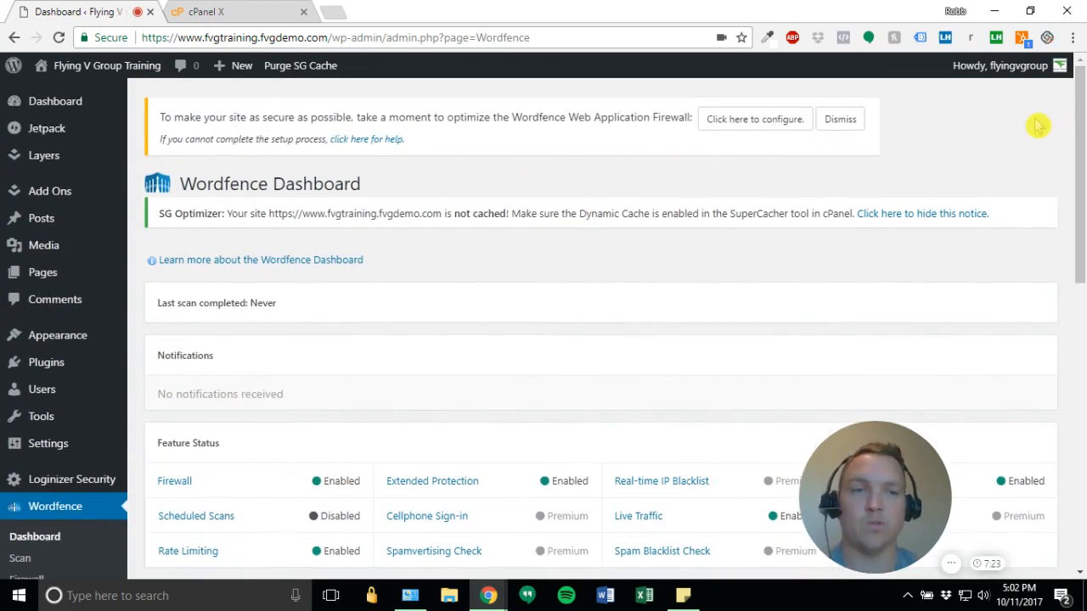
{"action": "scroll", "scroll_direction": "down", "scroll_amount": 3}
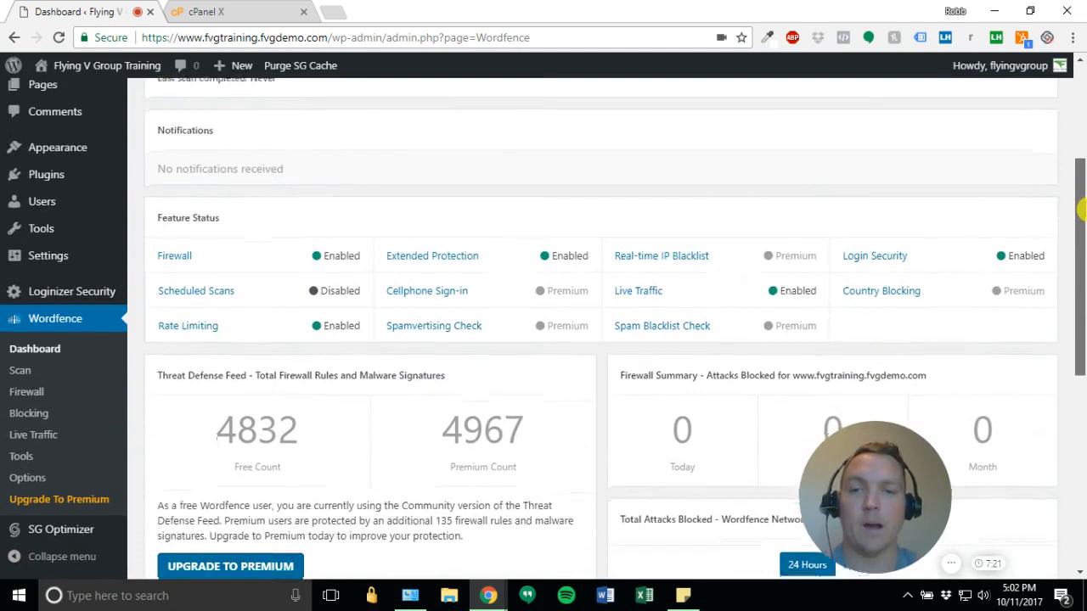
{"action": "scroll", "scroll_direction": "down", "scroll_amount": 3}
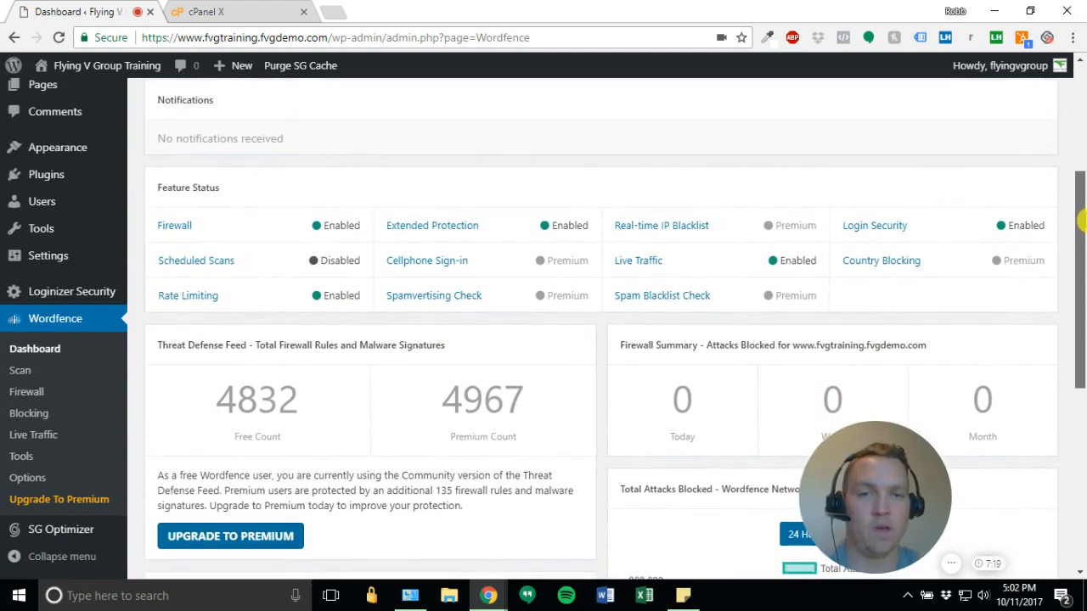
{"action": "scroll", "scroll_direction": "down", "scroll_amount": 3}
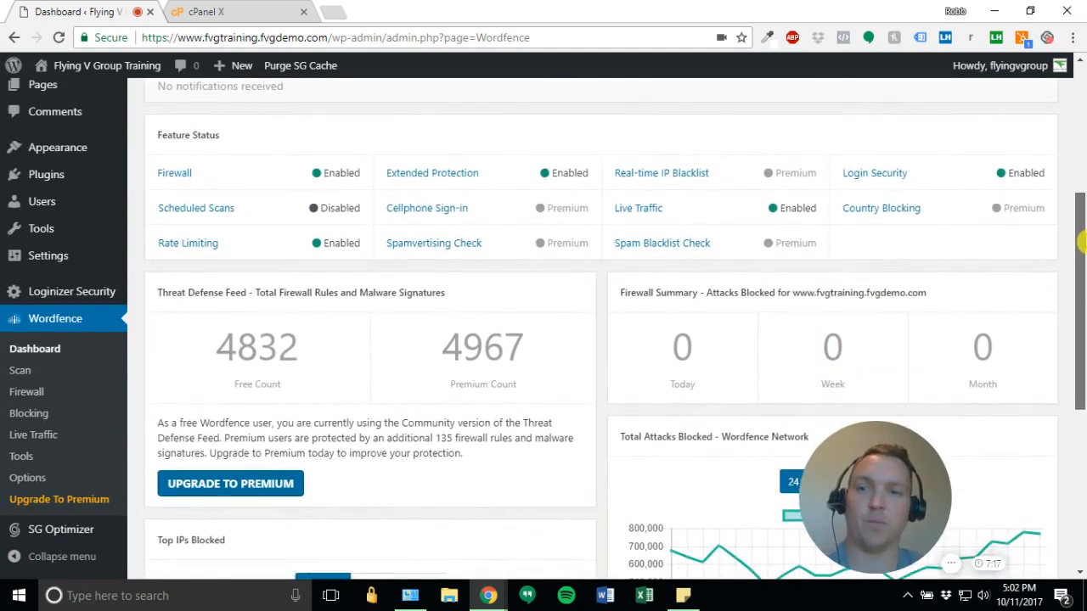
{"action": "scroll", "scroll_direction": "down", "scroll_amount": 3}
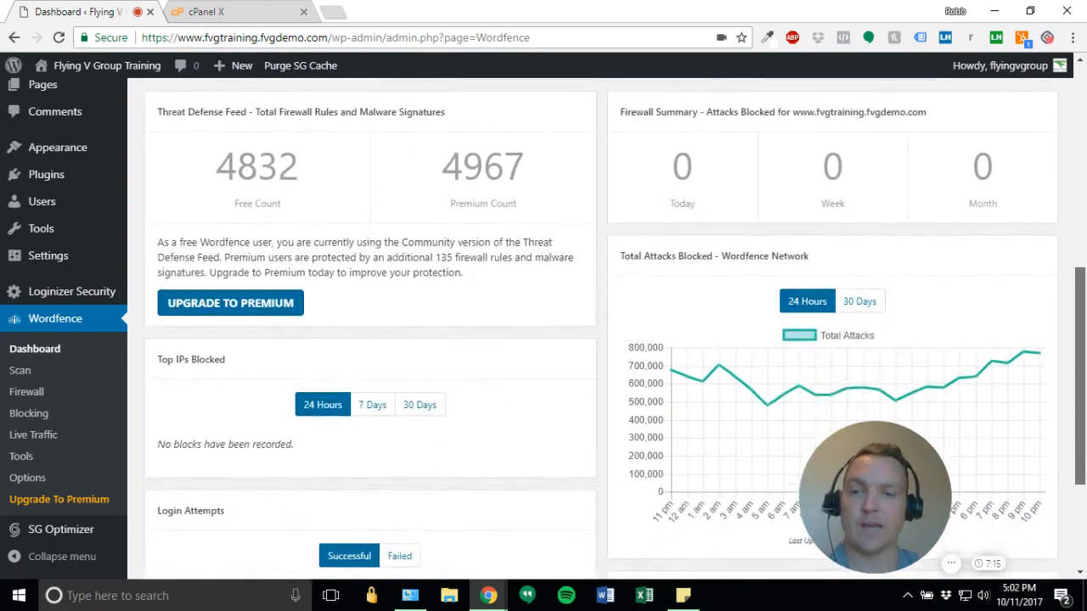
{"action": "scroll", "scroll_direction": "down", "scroll_amount": 3}
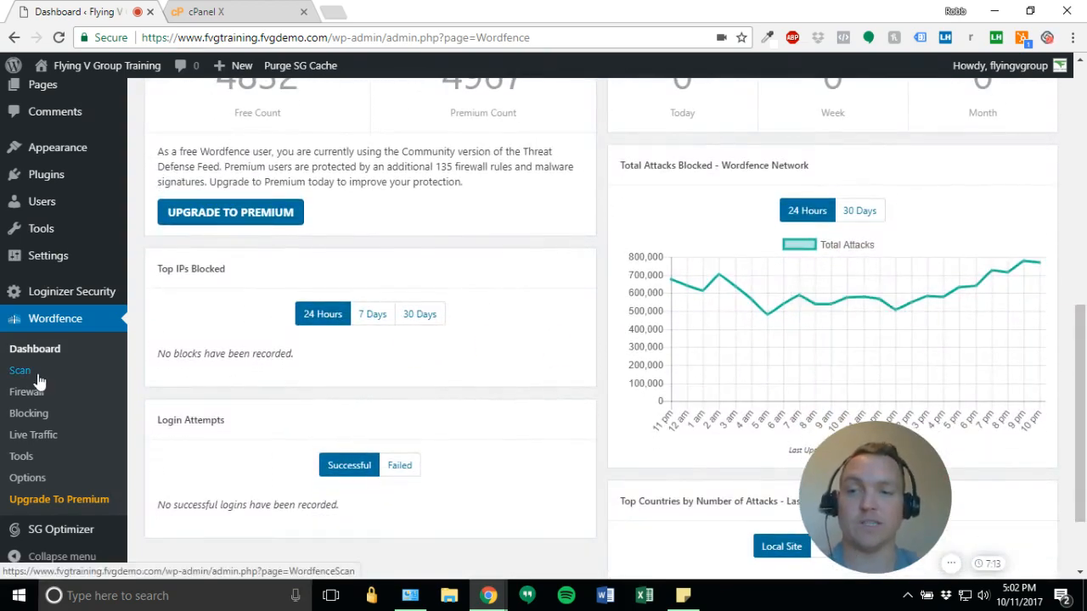
- Open the Scan page from the Wordfence sidebar menu
{"action": "left_click", "coordinate": [19, 370]}
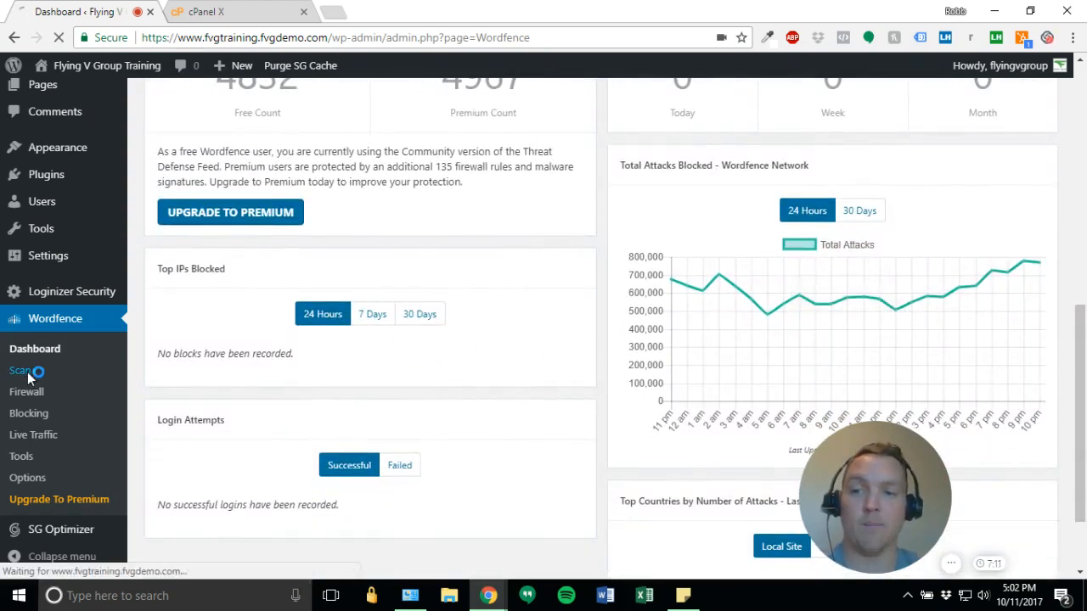
{"action": "left_click", "coordinate": [21, 371]}
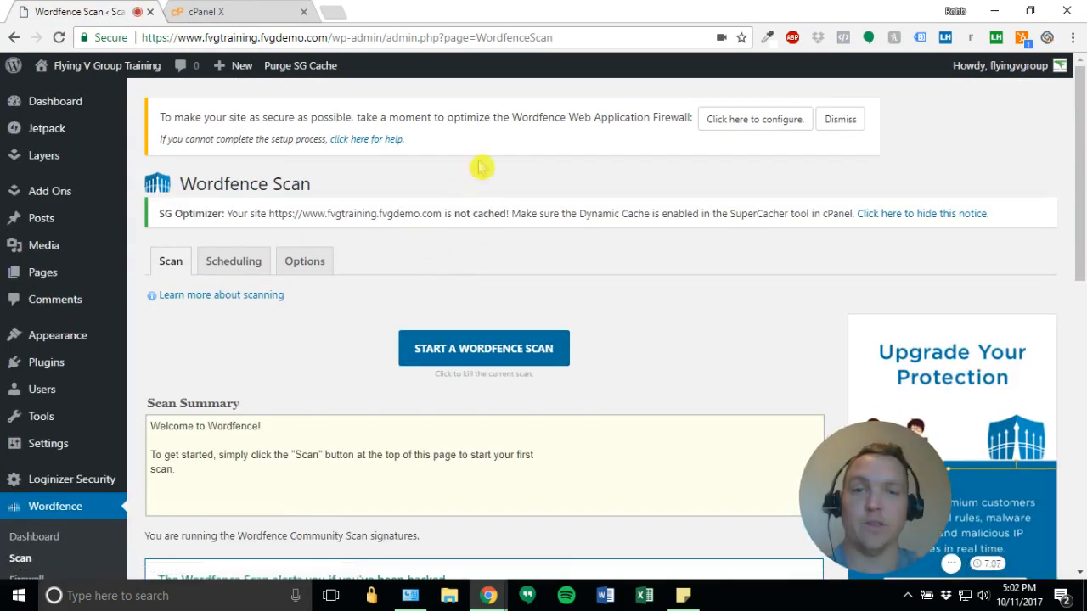
{"action": "mouse_move", "coordinate": [522, 167]}
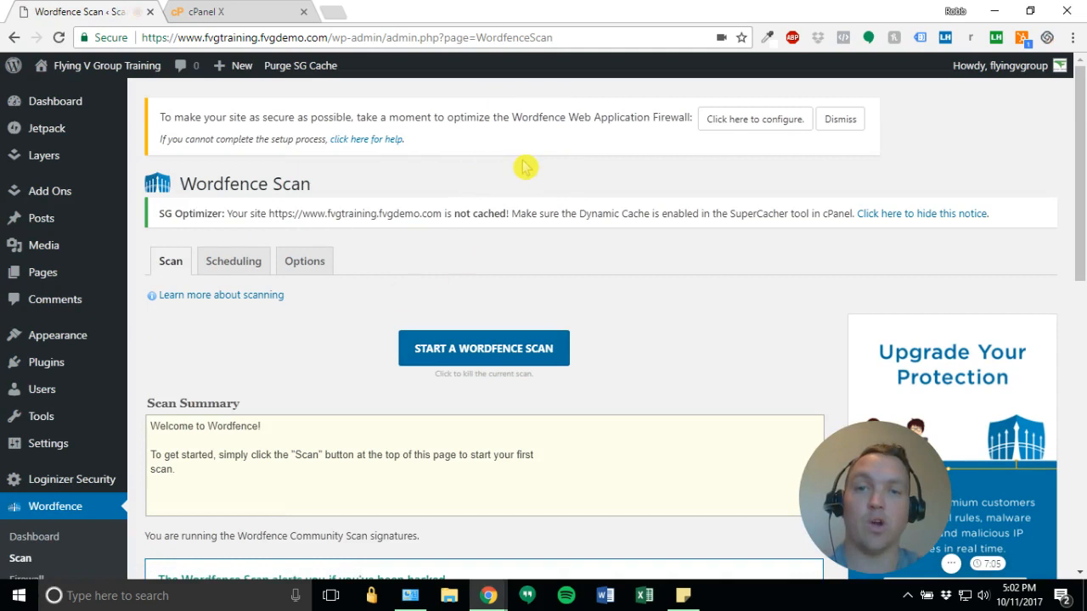
{"action": "mouse_move", "coordinate": [755, 119]}
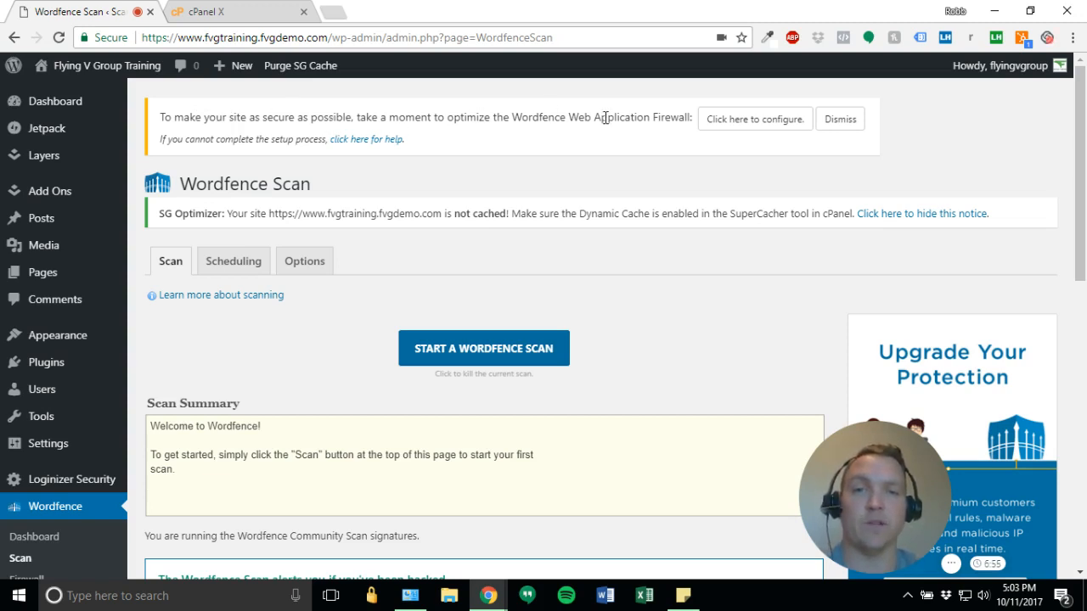
{"action": "mouse_move", "coordinate": [754, 119]}
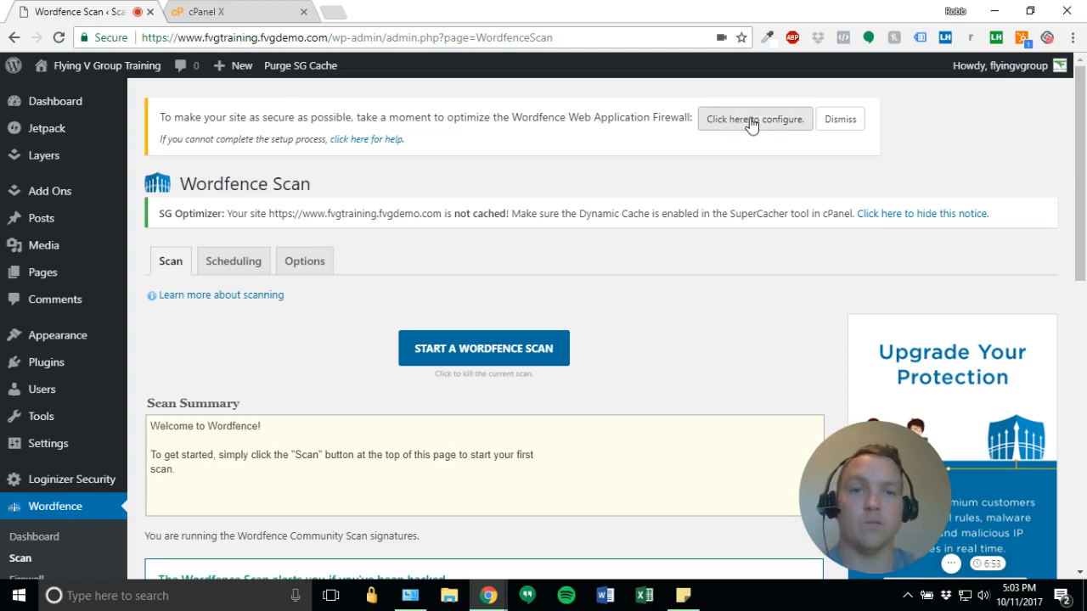
- Follow 'Click here to configure' to view the firewall's auto_prepend_file instructions
{"action": "left_click", "coordinate": [754, 119]}
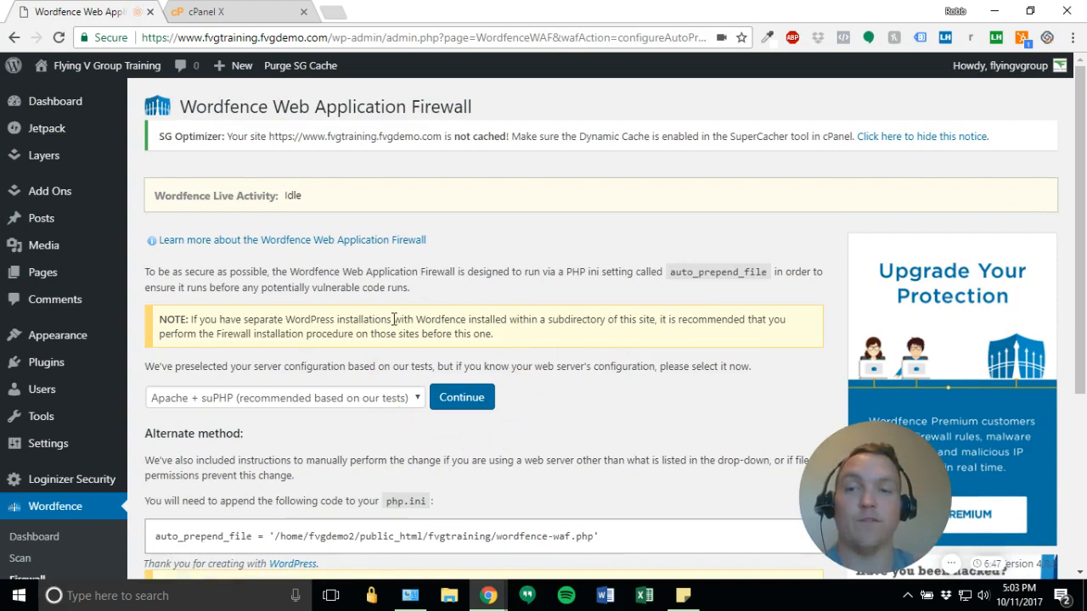
{"action": "mouse_move", "coordinate": [510, 457]}
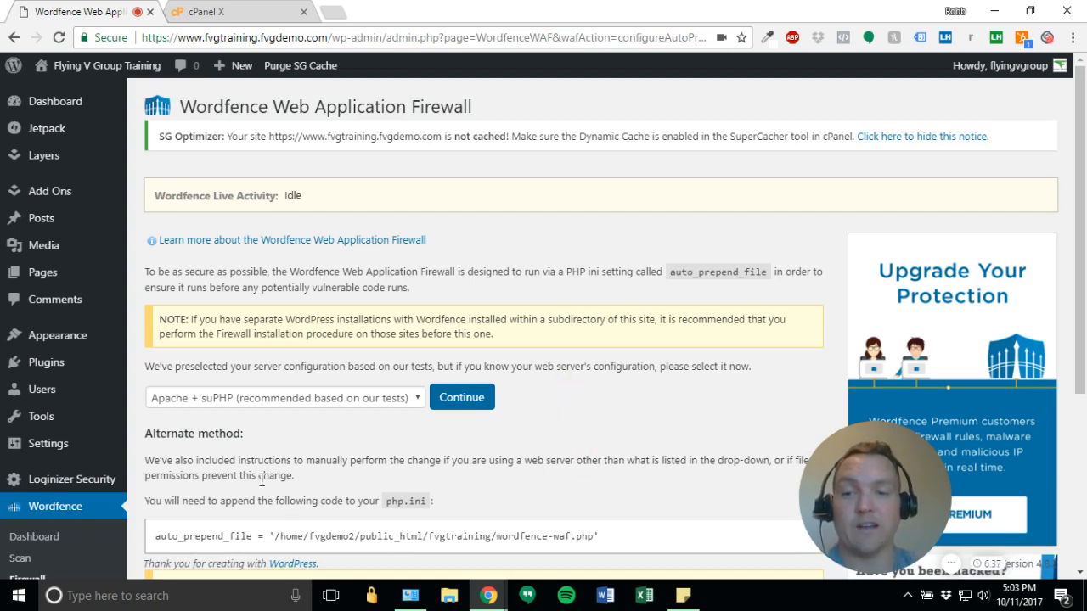
{"action": "mouse_move", "coordinate": [370, 422]}
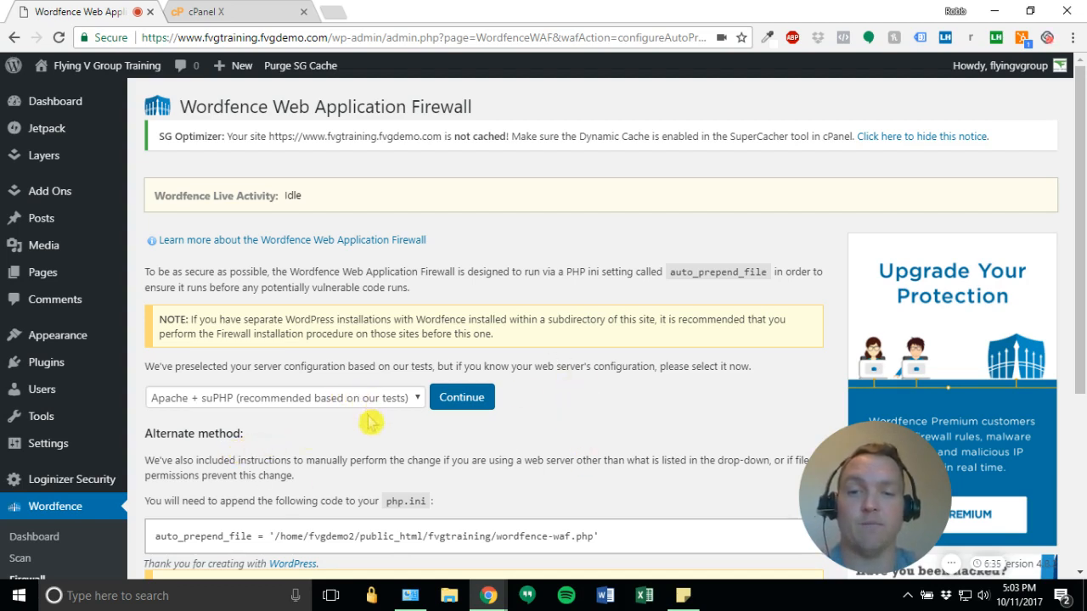
{"action": "mouse_move", "coordinate": [373, 454]}
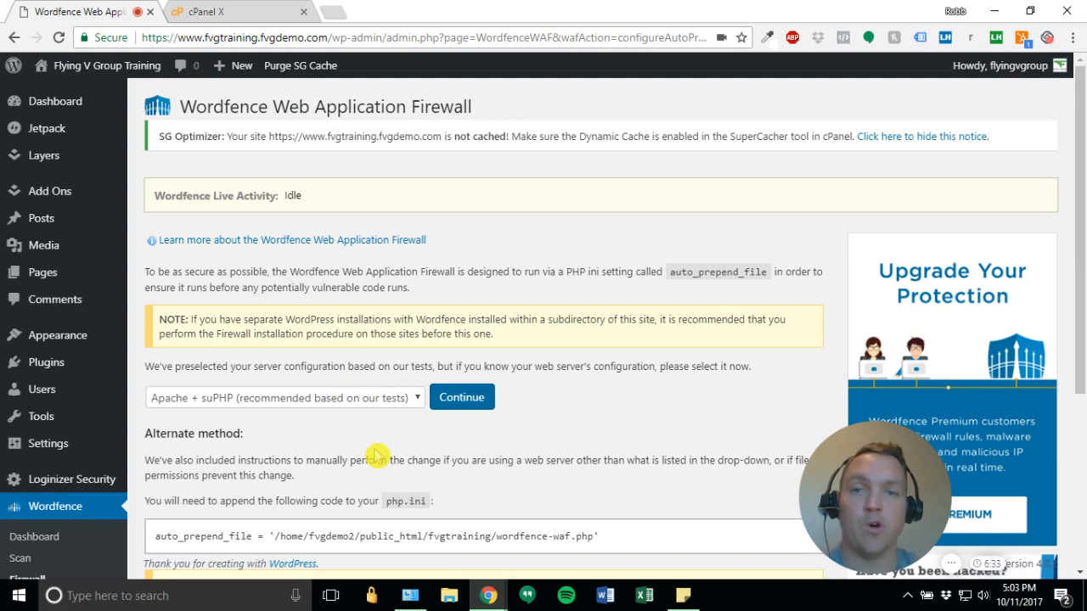
{"action": "mouse_move", "coordinate": [354, 524]}
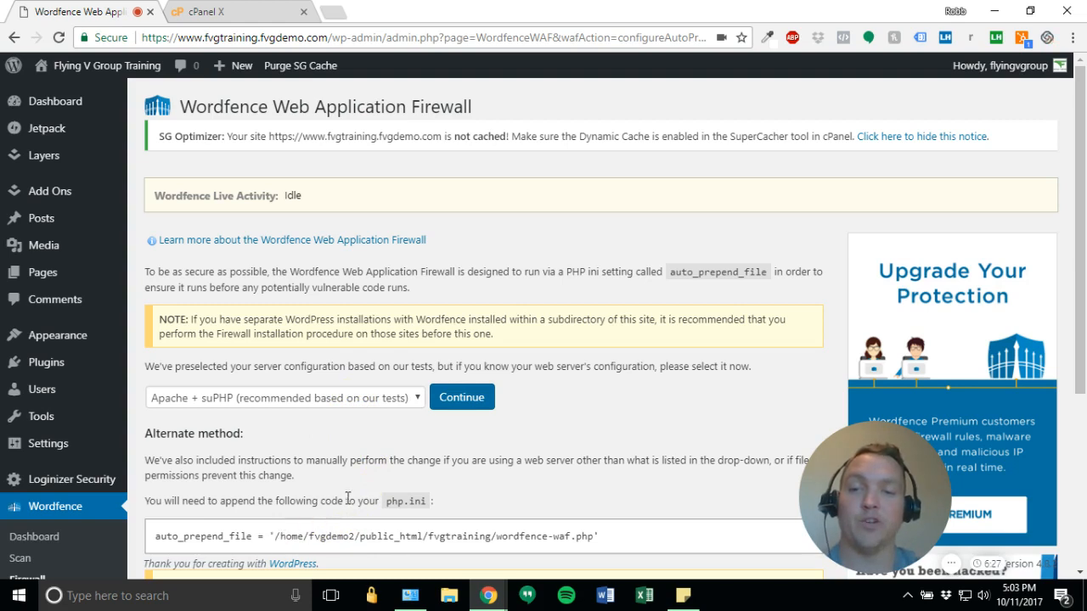
{"action": "mouse_move", "coordinate": [370, 415]}
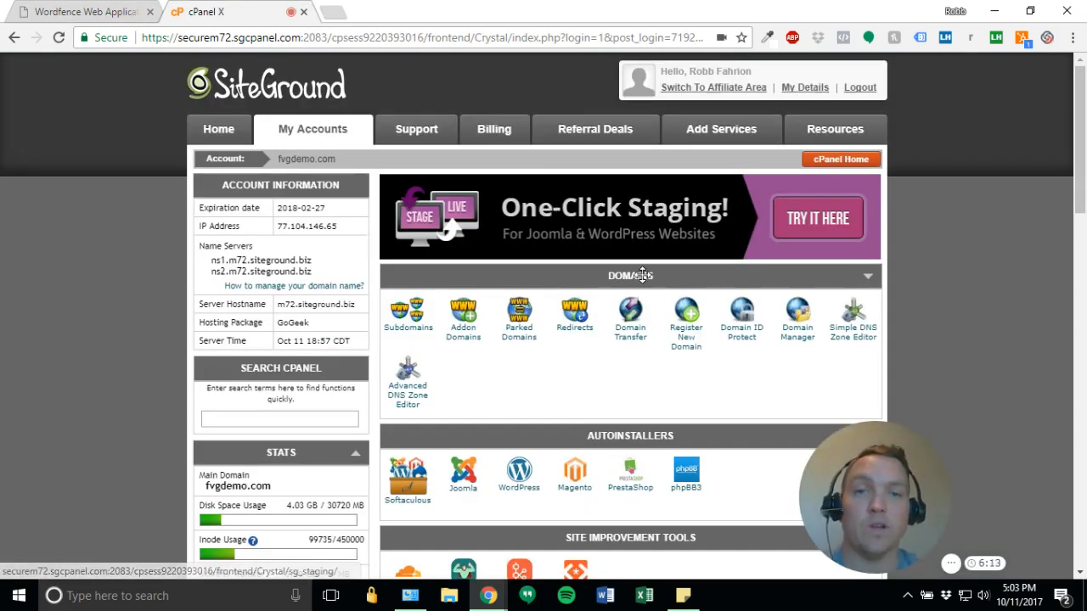
{"action": "mouse_move", "coordinate": [987, 178]}
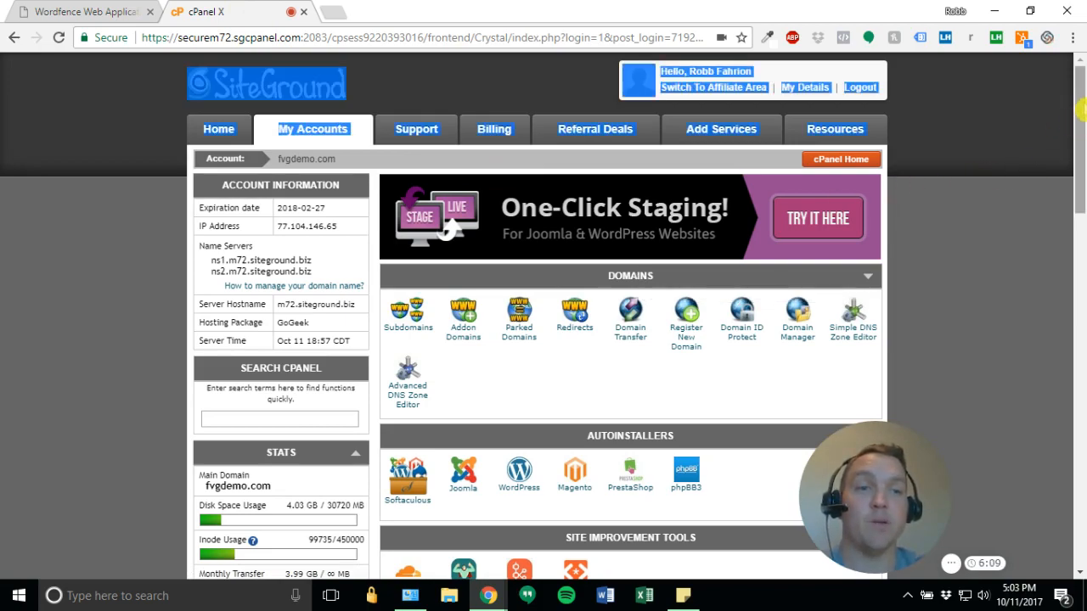
- Scroll the fvgdemo.com cPanel home page down to the 1H Software section
{"action": "scroll", "scroll_direction": "down", "scroll_amount": 3}
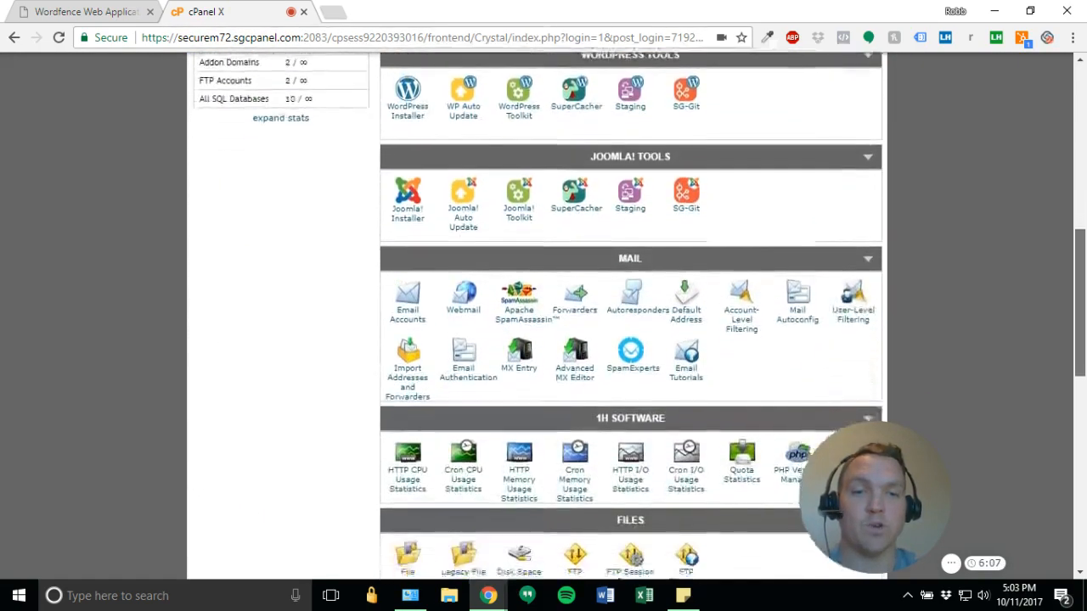
{"action": "scroll", "scroll_direction": "down", "scroll_amount": 3}
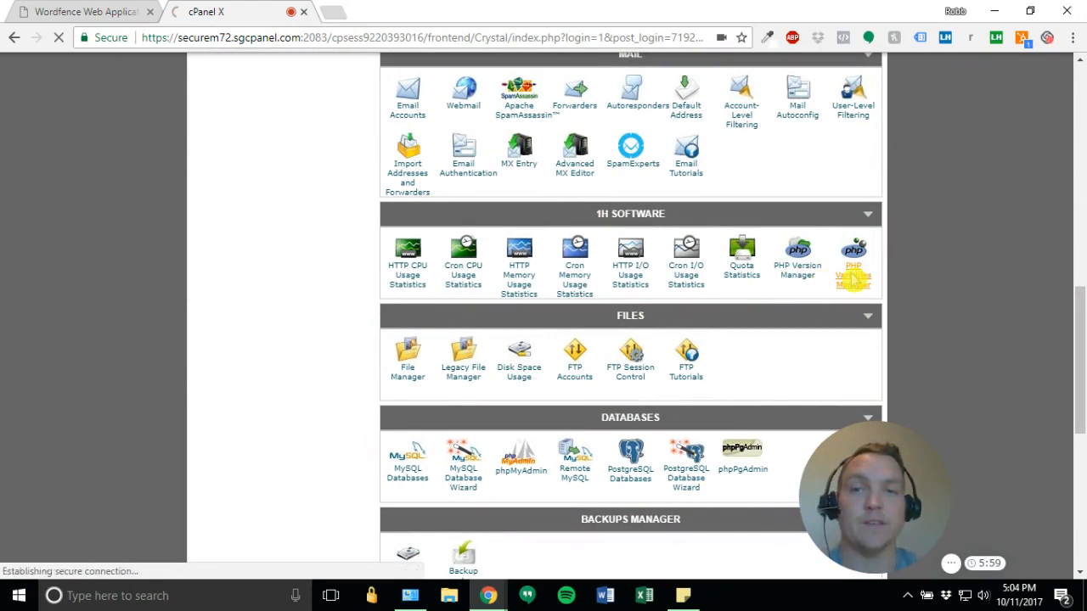
- Open PHP Variables Manager and select the fvgtraining folder
{"action": "left_click", "coordinate": [80, 11]}
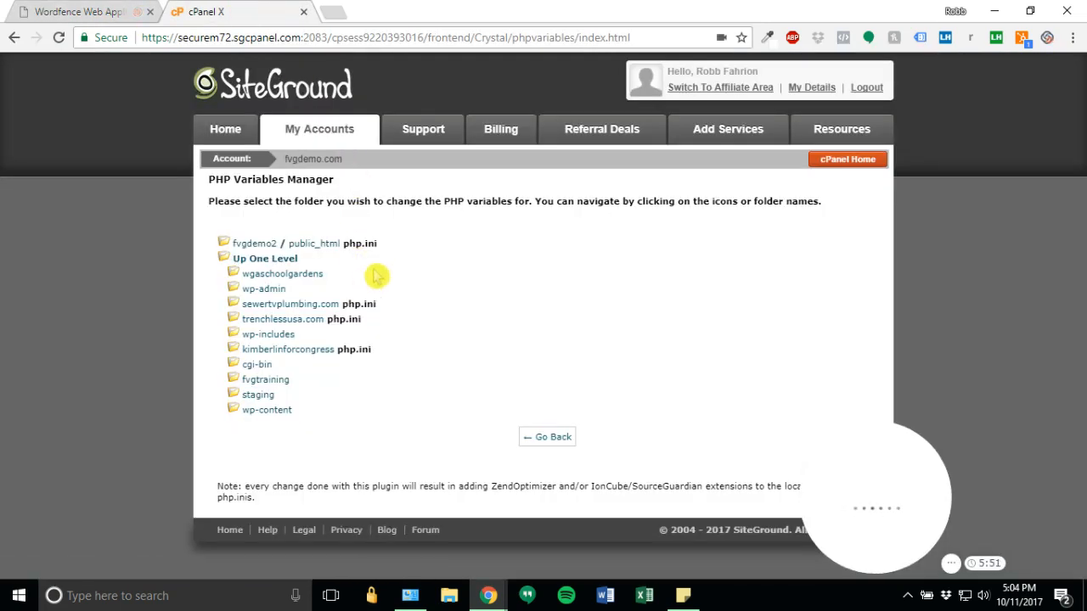
{"action": "mouse_move", "coordinate": [329, 259]}
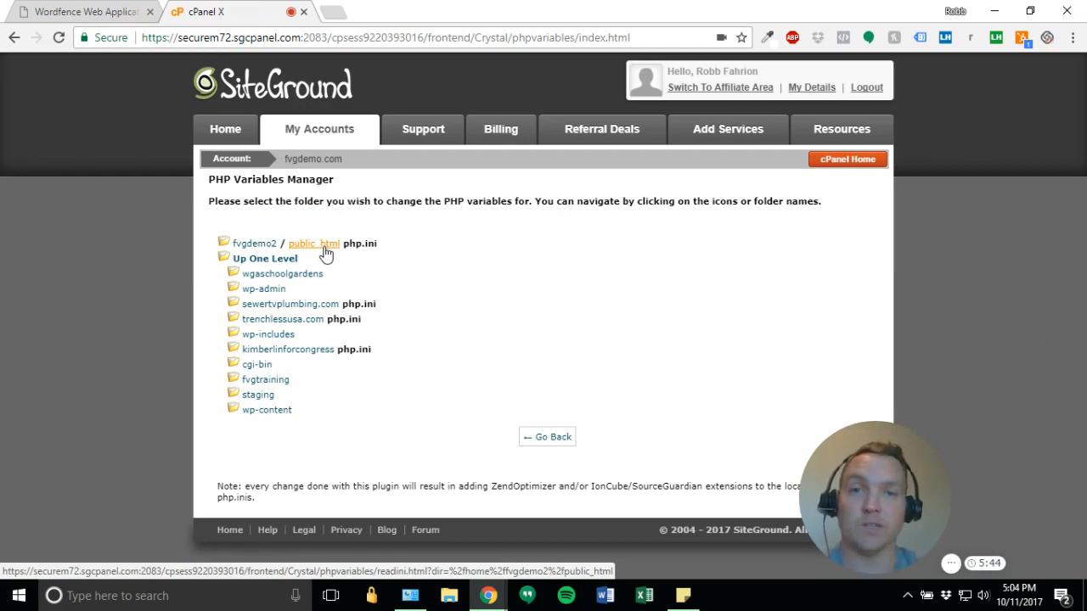
{"action": "mouse_move", "coordinate": [283, 274]}
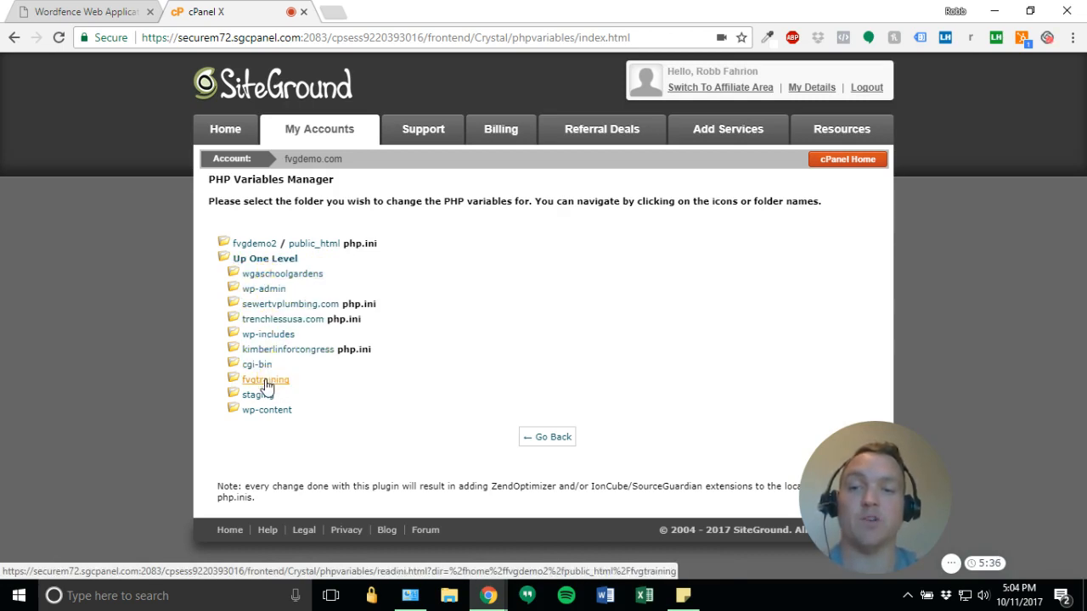
{"action": "mouse_move", "coordinate": [302, 392]}
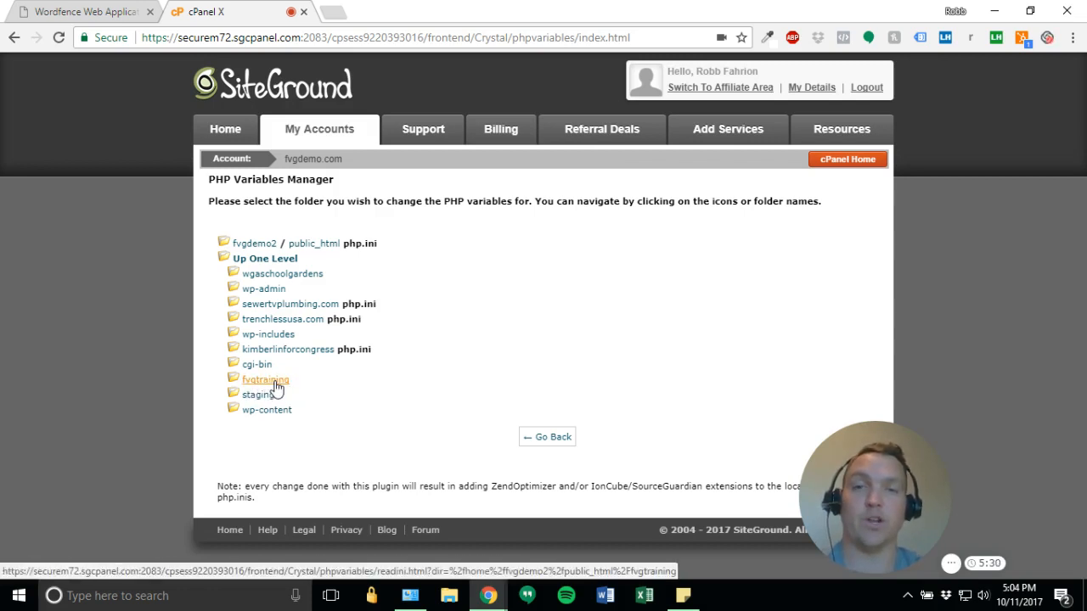
{"action": "left_click", "coordinate": [264, 380]}
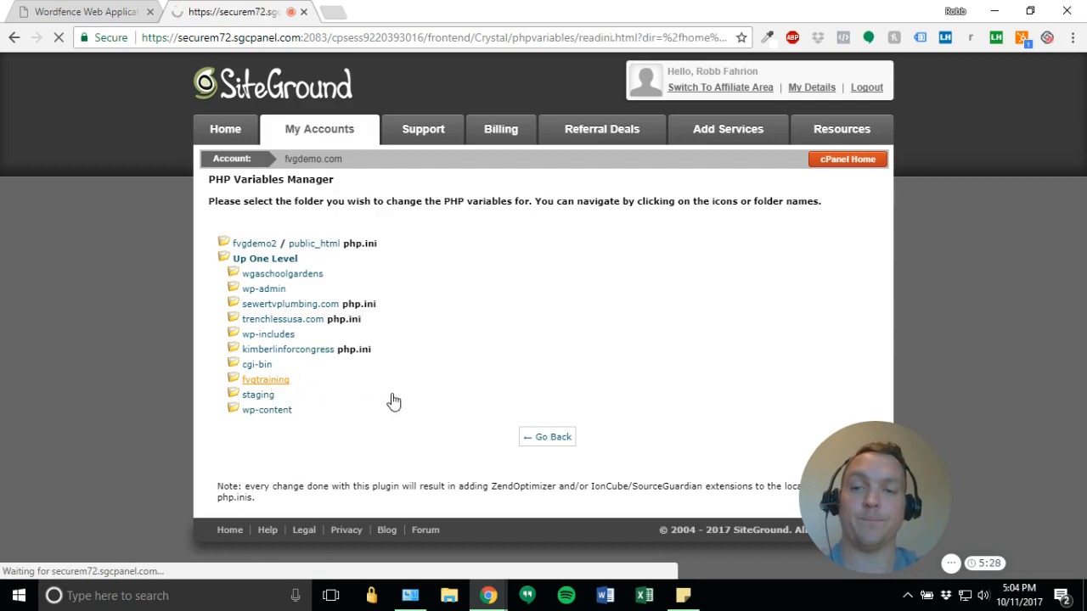
- Add auto_prepend_file pointing to wordfence-waf.php, applied to all sub-directories, and save
{"action": "left_click", "coordinate": [264, 379]}
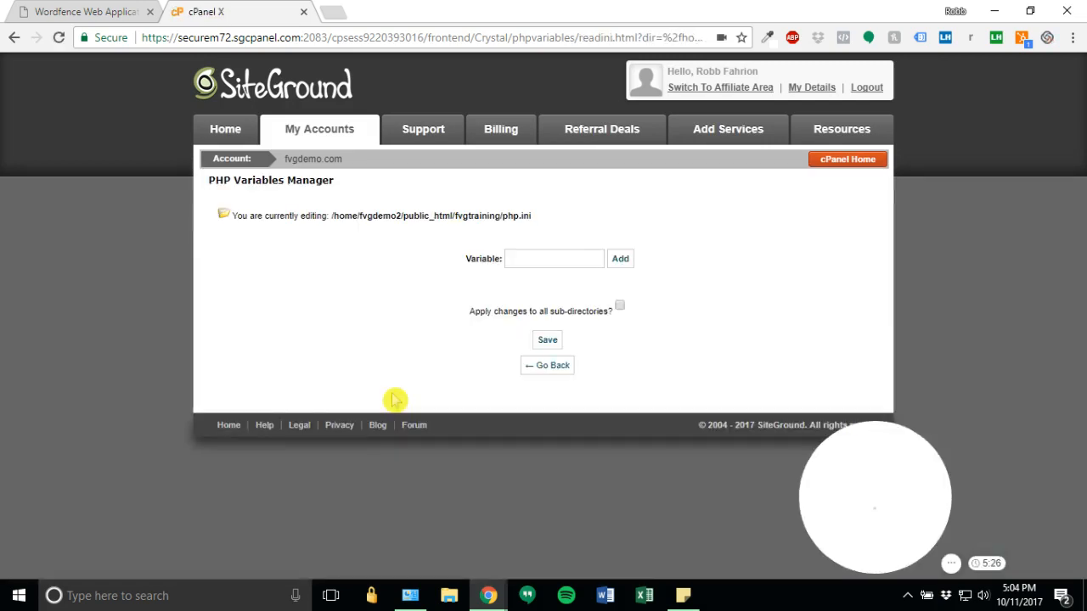
{"action": "left_click", "coordinate": [554, 258]}
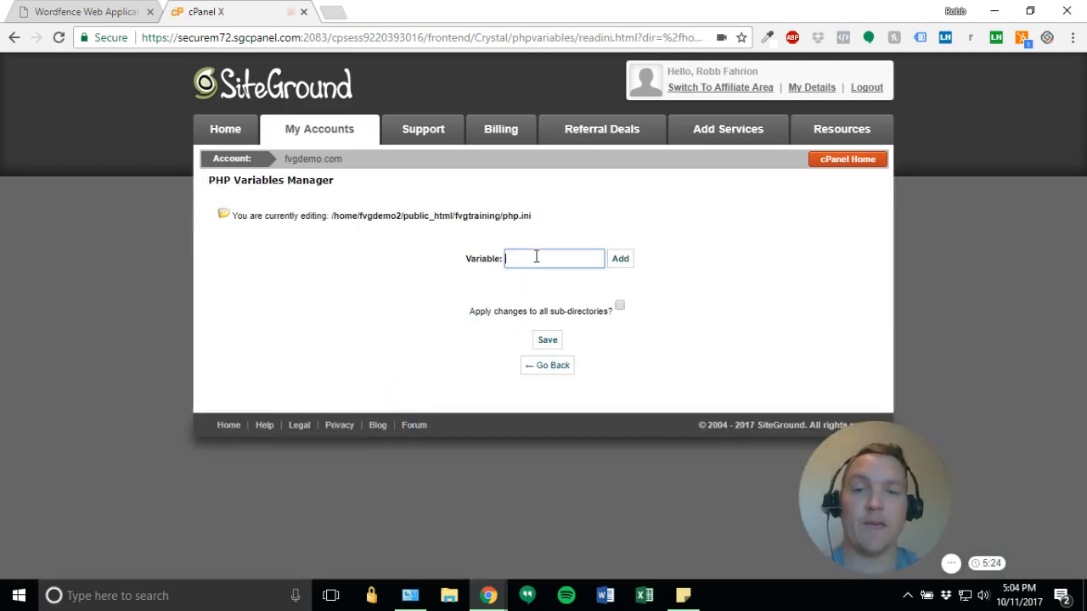
{"action": "type", "text": "aut"}
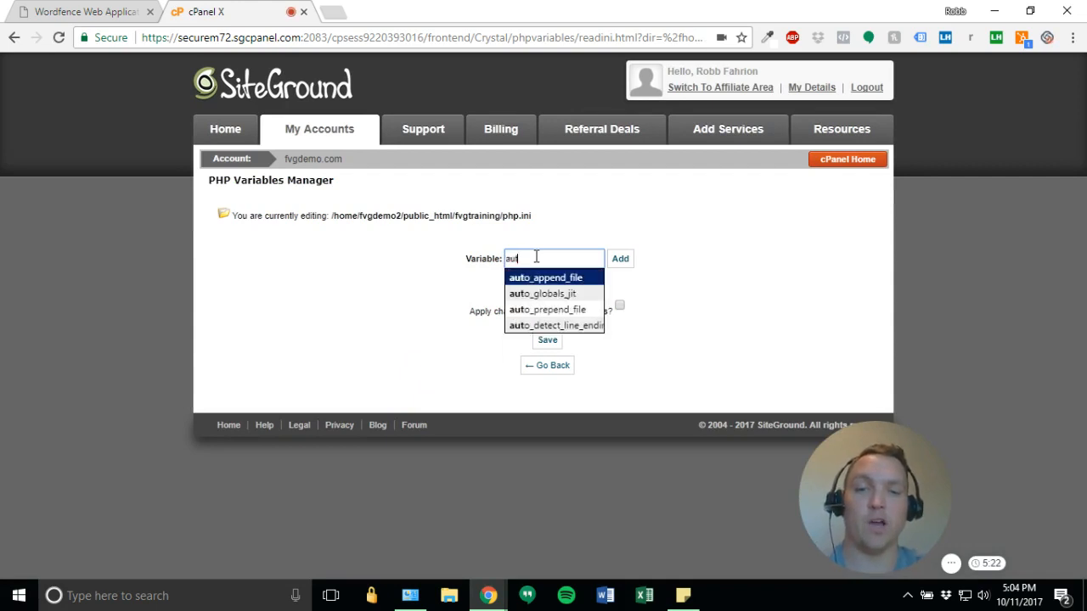
{"action": "type", "text": "o_prepend_file"}
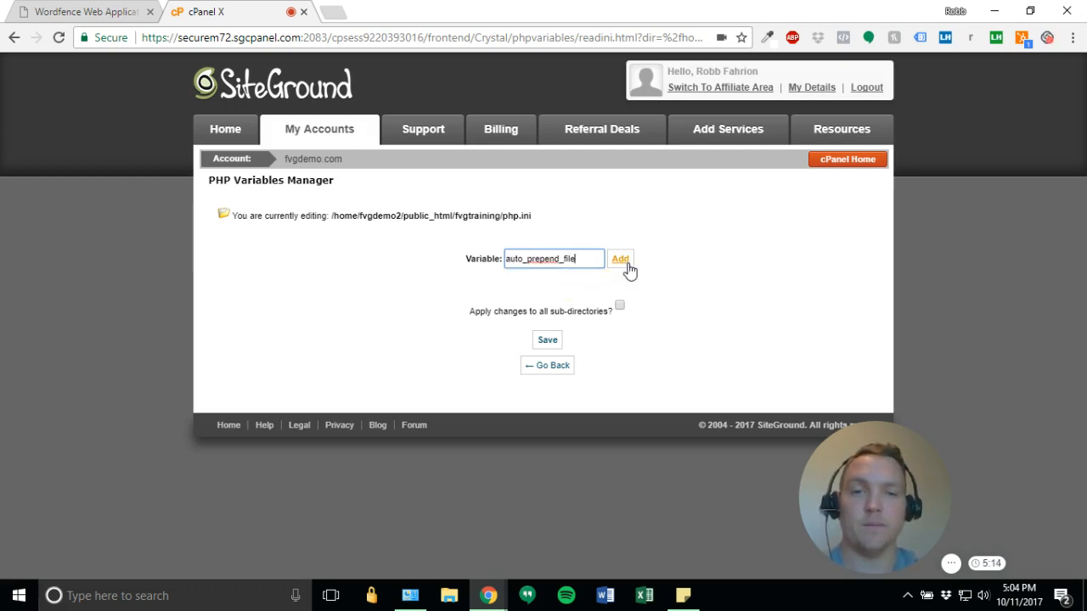
{"action": "left_click", "coordinate": [620, 259]}
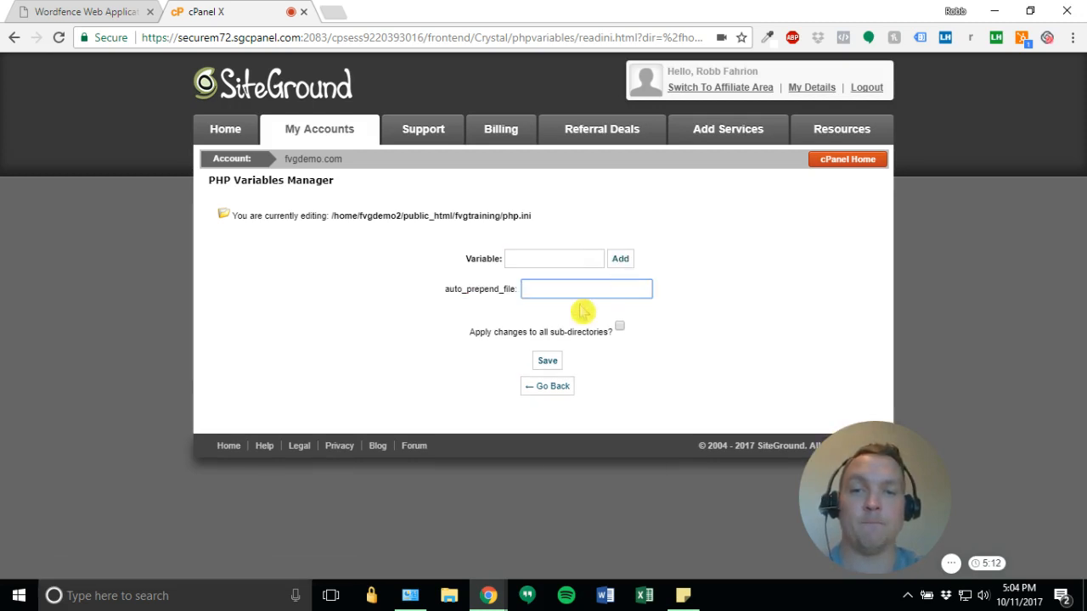
{"action": "left_click", "coordinate": [586, 289]}
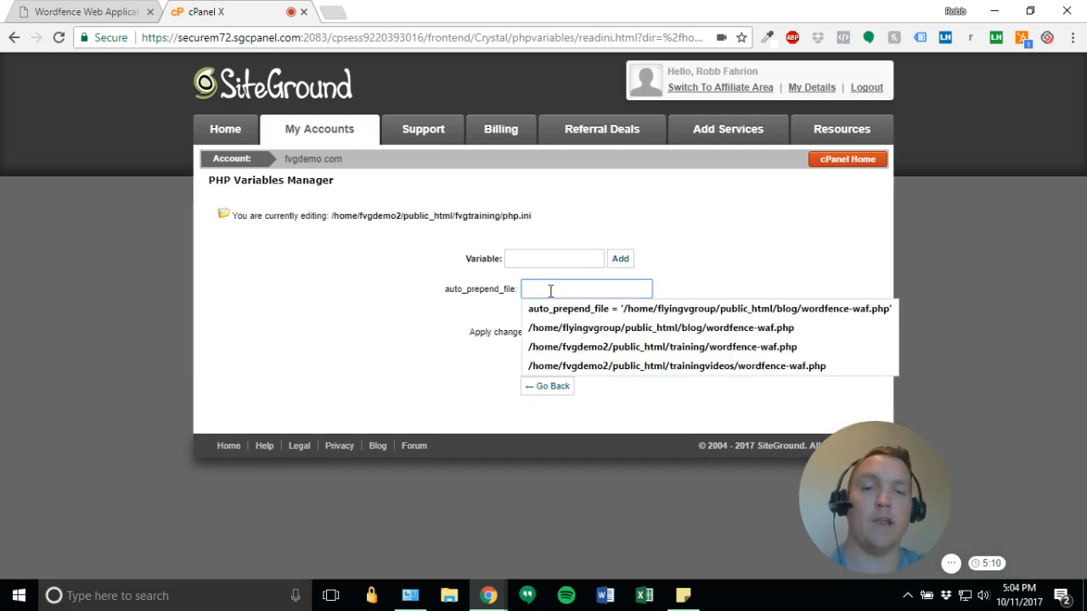
{"action": "left_click", "coordinate": [81, 11]}
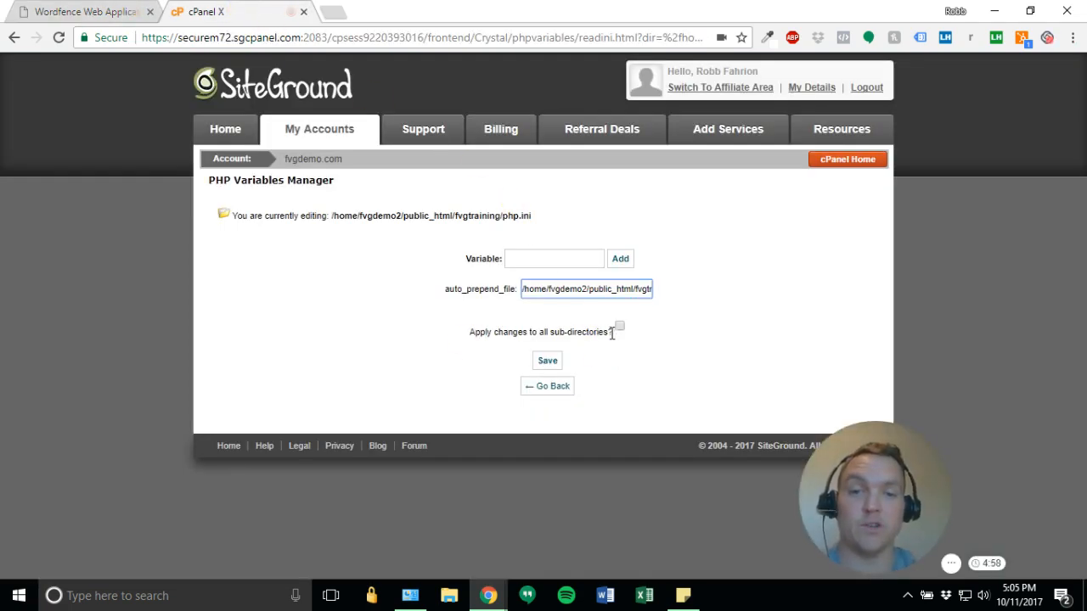
{"action": "left_click", "coordinate": [619, 326]}
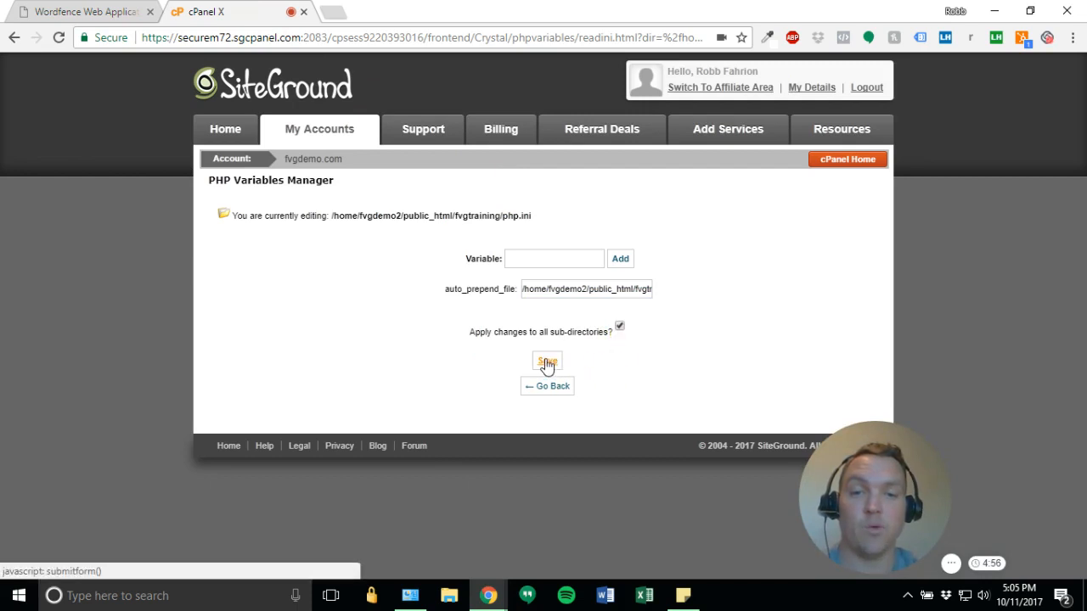
{"action": "left_click", "coordinate": [546, 360]}
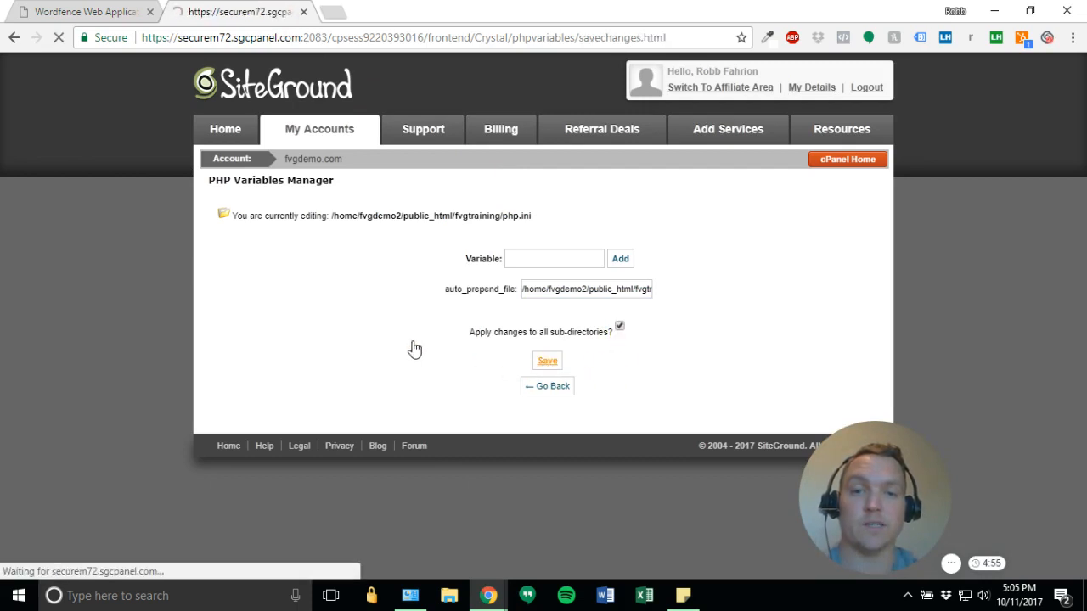
- Confirm the php.ini changes were stored and go back to the folder list
{"action": "left_click", "coordinate": [547, 360]}
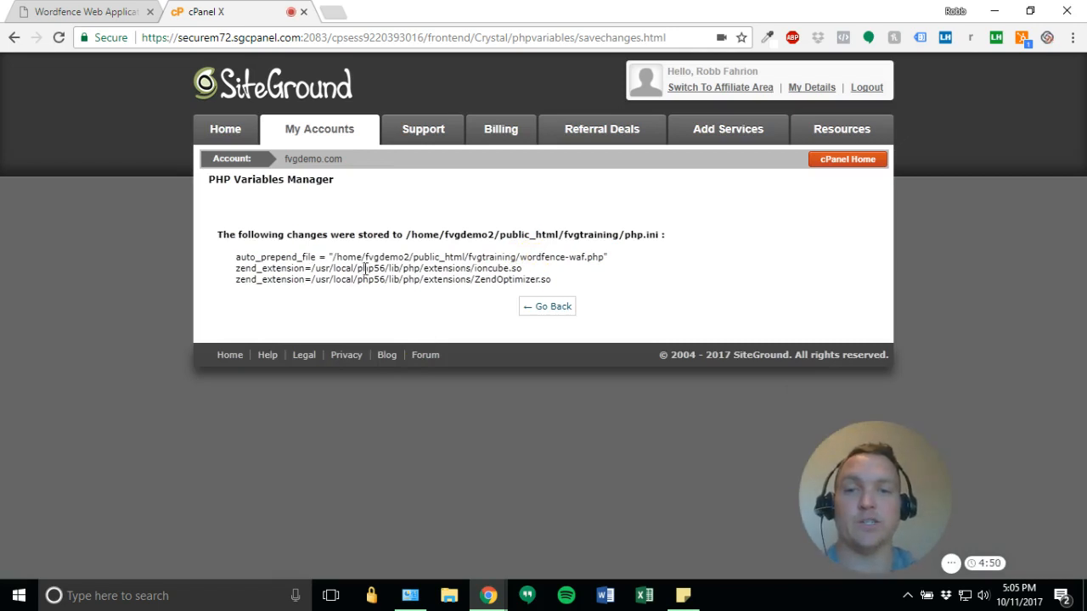
{"action": "left_click", "coordinate": [547, 307]}
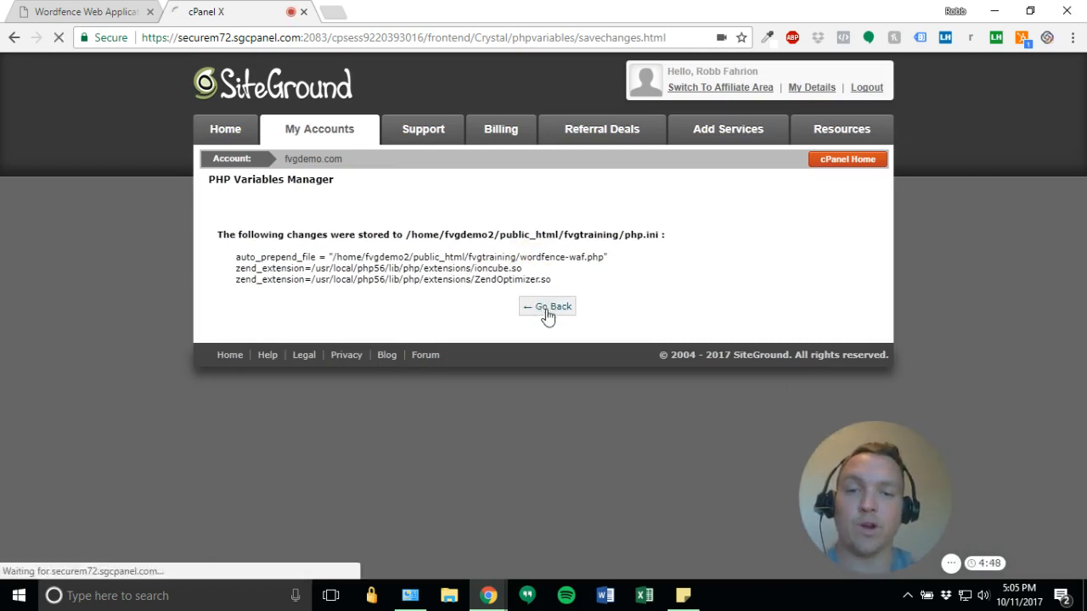
{"action": "left_click", "coordinate": [547, 306]}
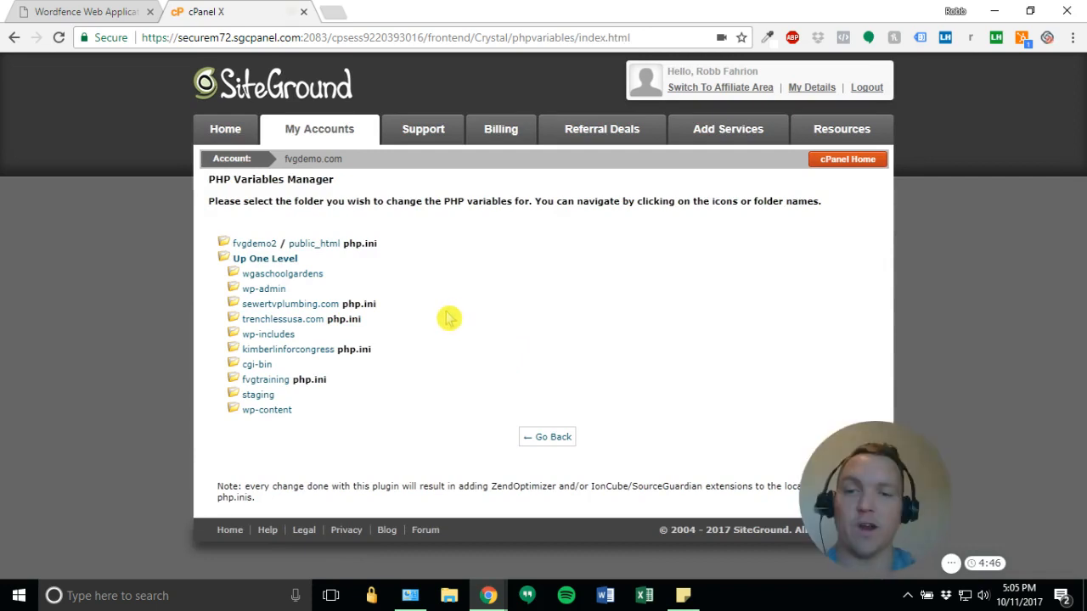
{"action": "mouse_move", "coordinate": [358, 244]}
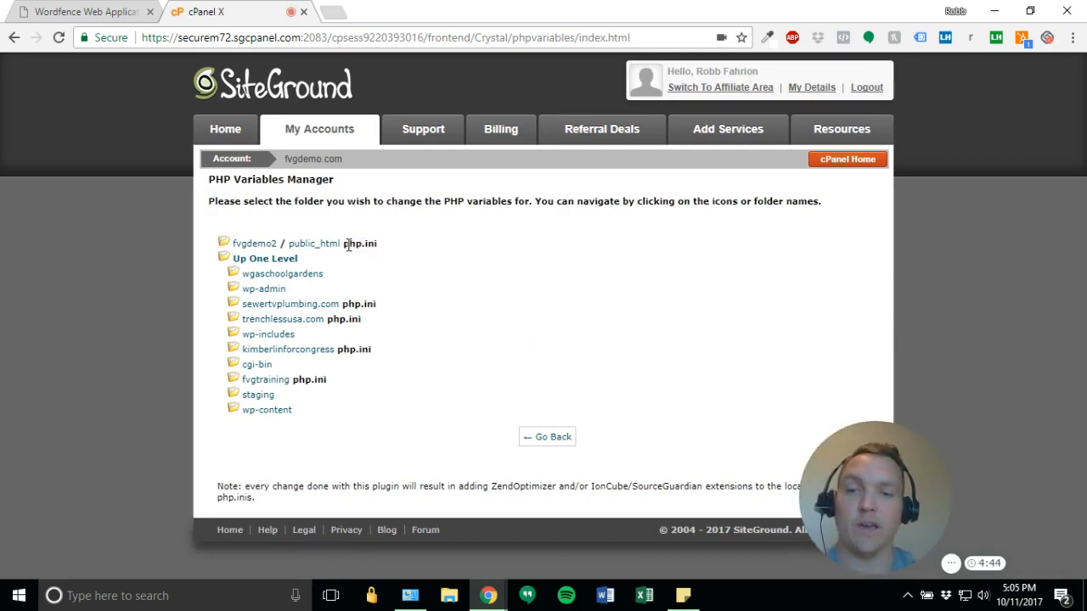
{"action": "mouse_move", "coordinate": [282, 242]}
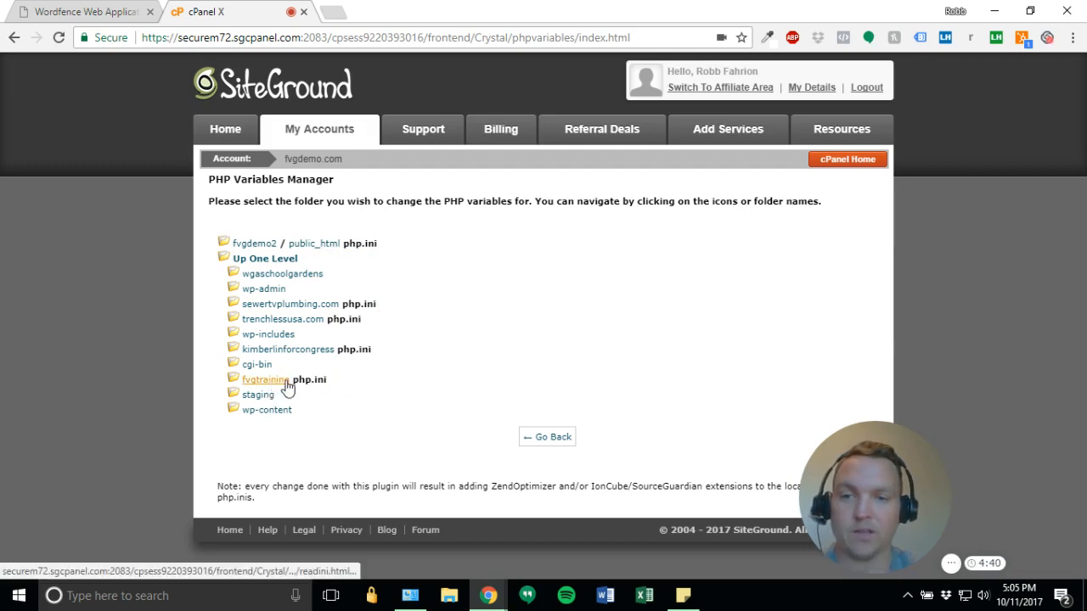
{"action": "mouse_move", "coordinate": [285, 388]}
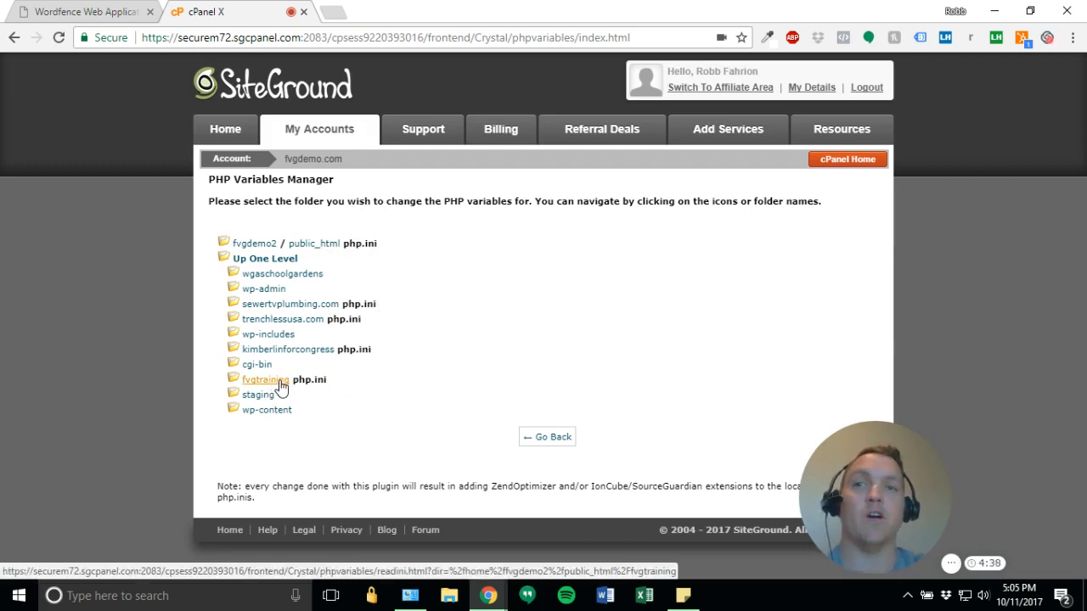
{"action": "mouse_move", "coordinate": [498, 378]}
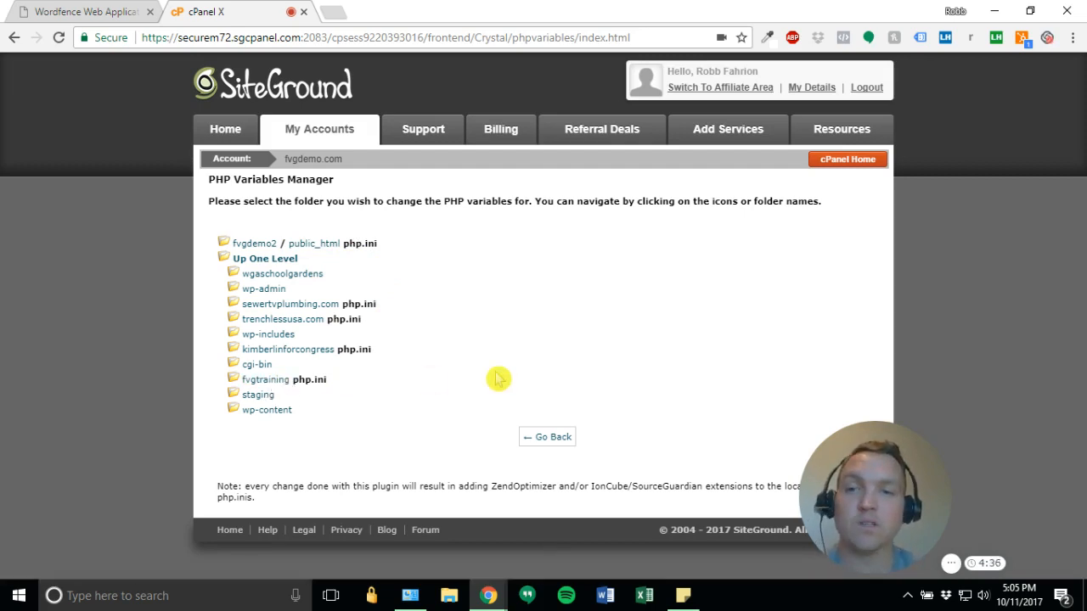
{"action": "mouse_move", "coordinate": [338, 178]}
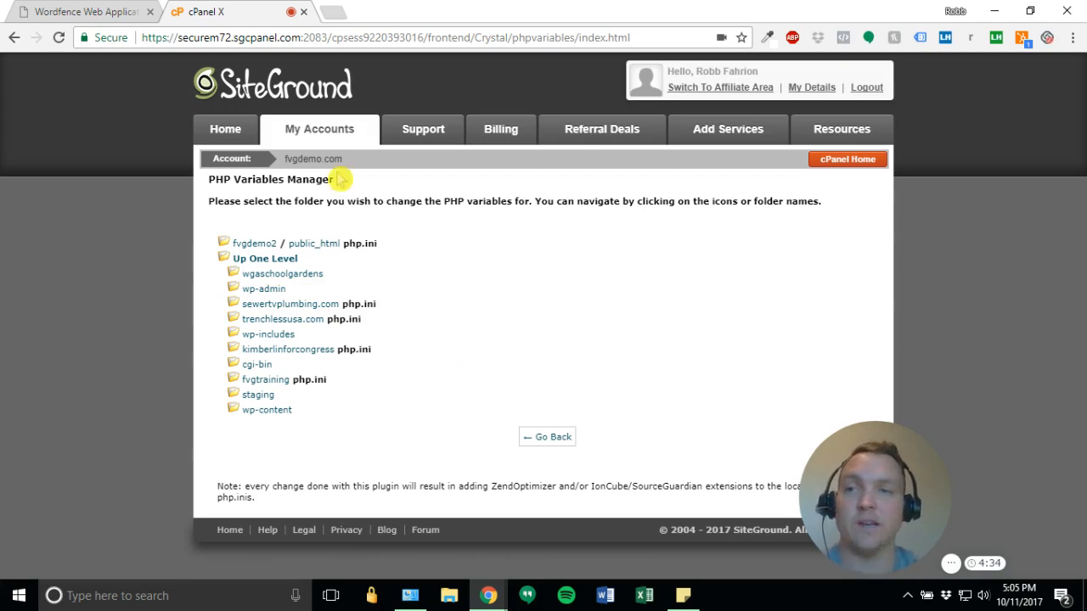
- Continue the Wordfence firewall setup in WordPress with the Apache + suPHP configuration
{"action": "left_click", "coordinate": [81, 11]}
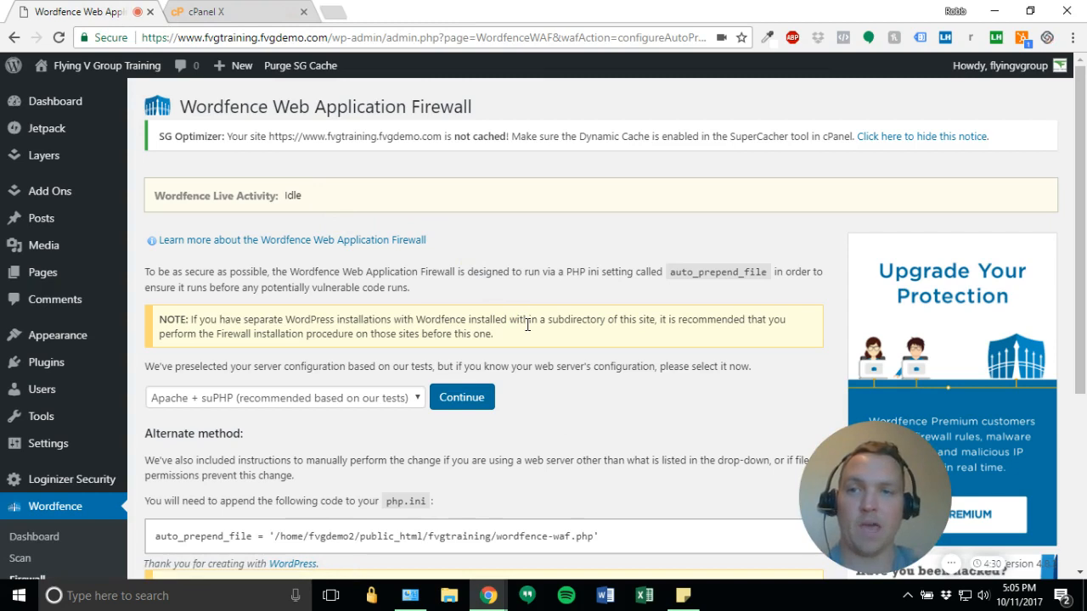
{"action": "mouse_move", "coordinate": [358, 399]}
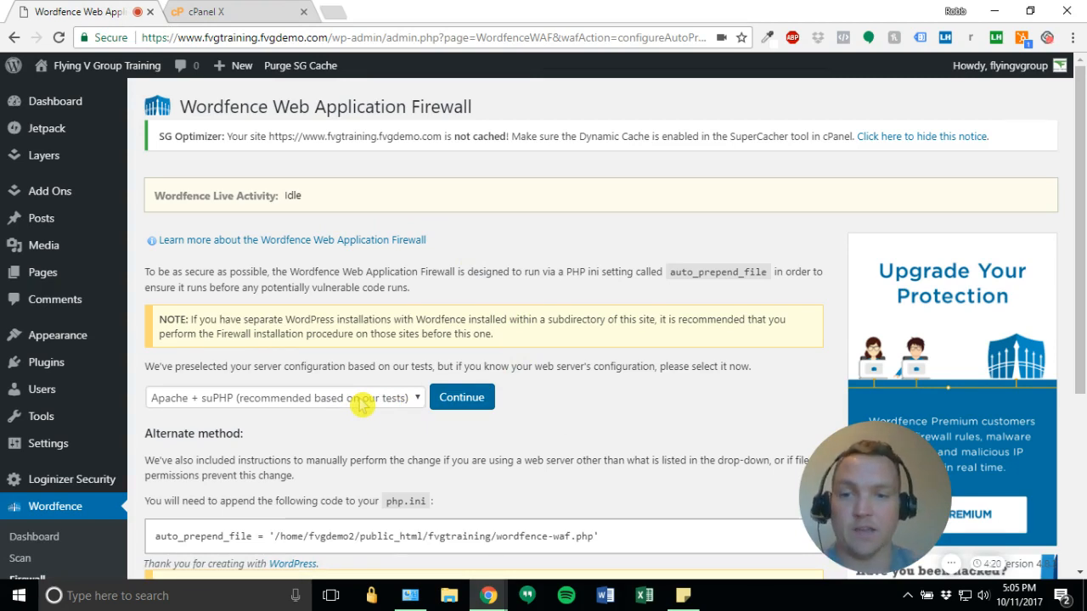
{"action": "mouse_move", "coordinate": [484, 370]}
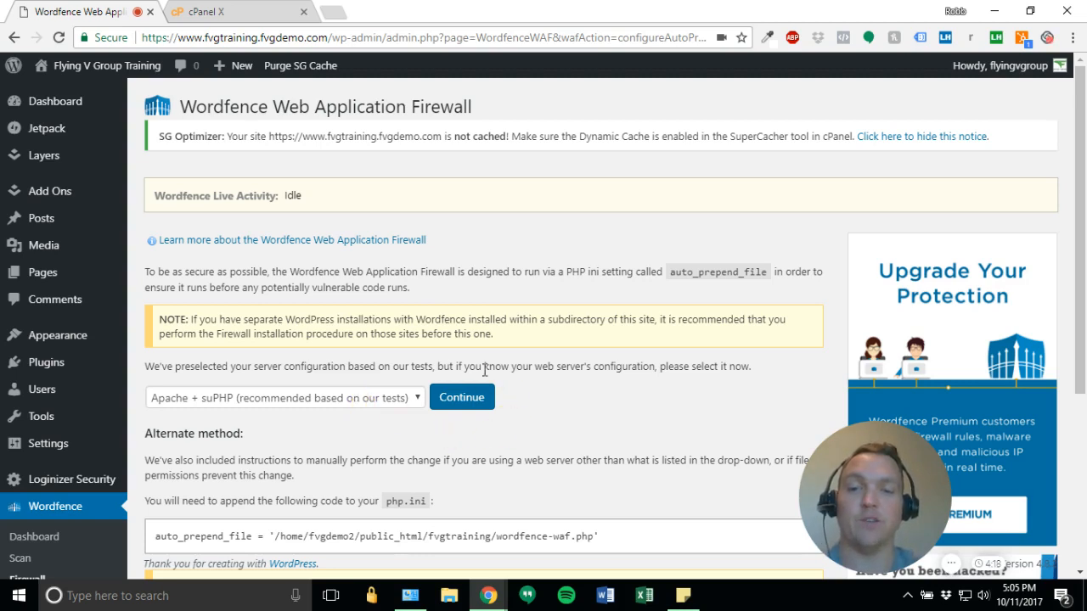
{"action": "left_click", "coordinate": [462, 397]}
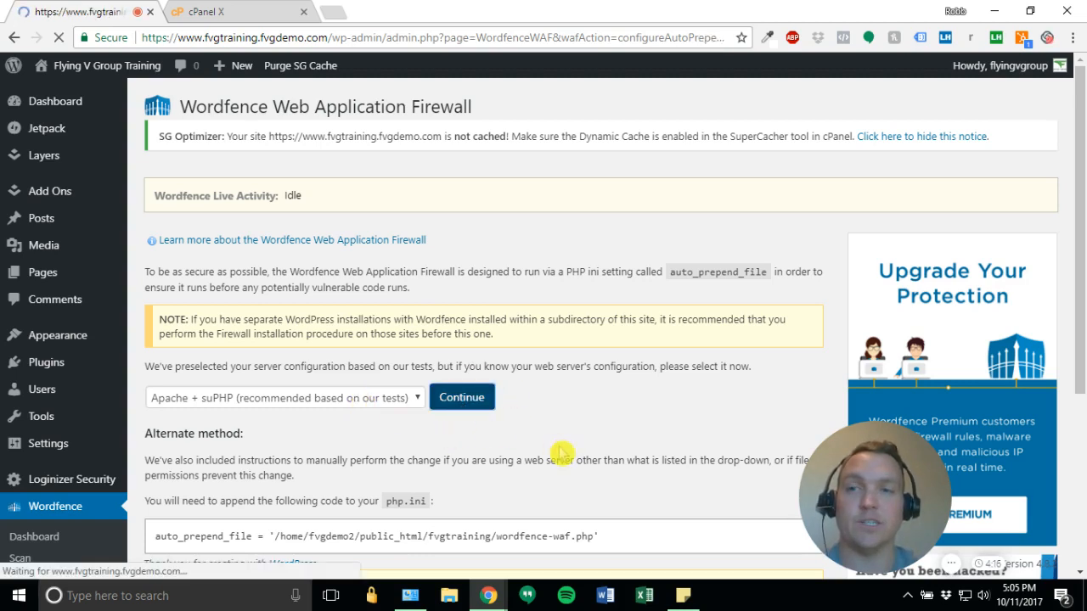
{"action": "left_click", "coordinate": [462, 397]}
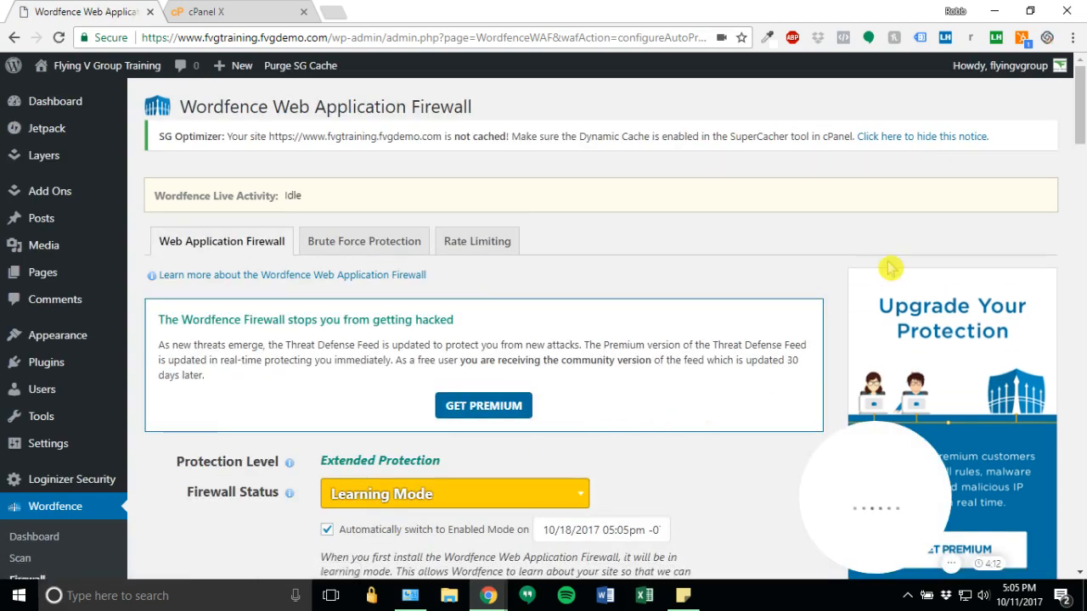
{"action": "scroll", "scroll_direction": "down", "scroll_amount": 3}
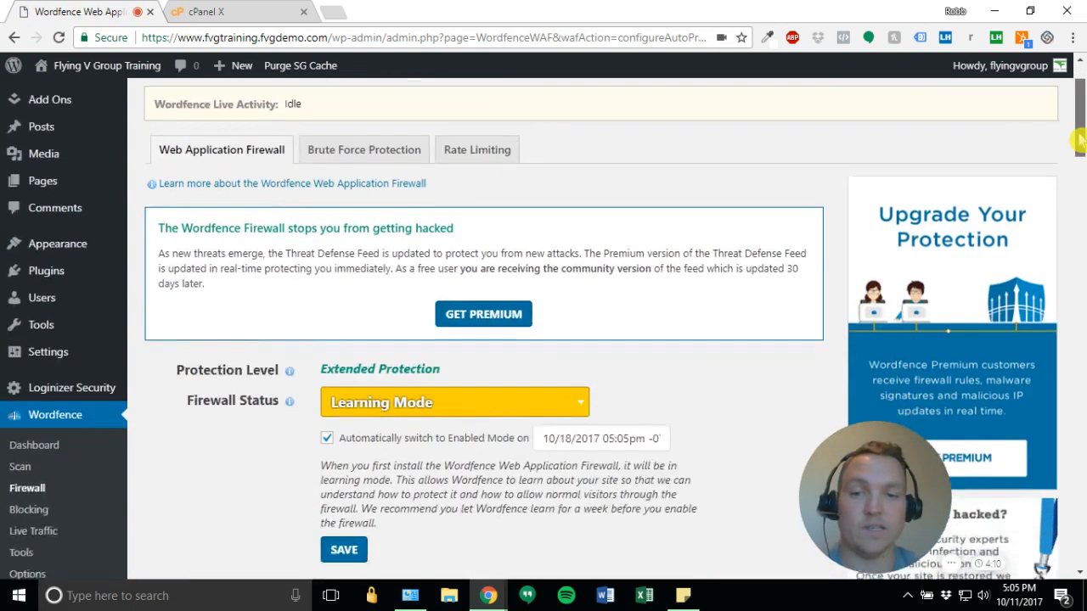
{"action": "scroll", "scroll_direction": "down", "scroll_amount": 3}
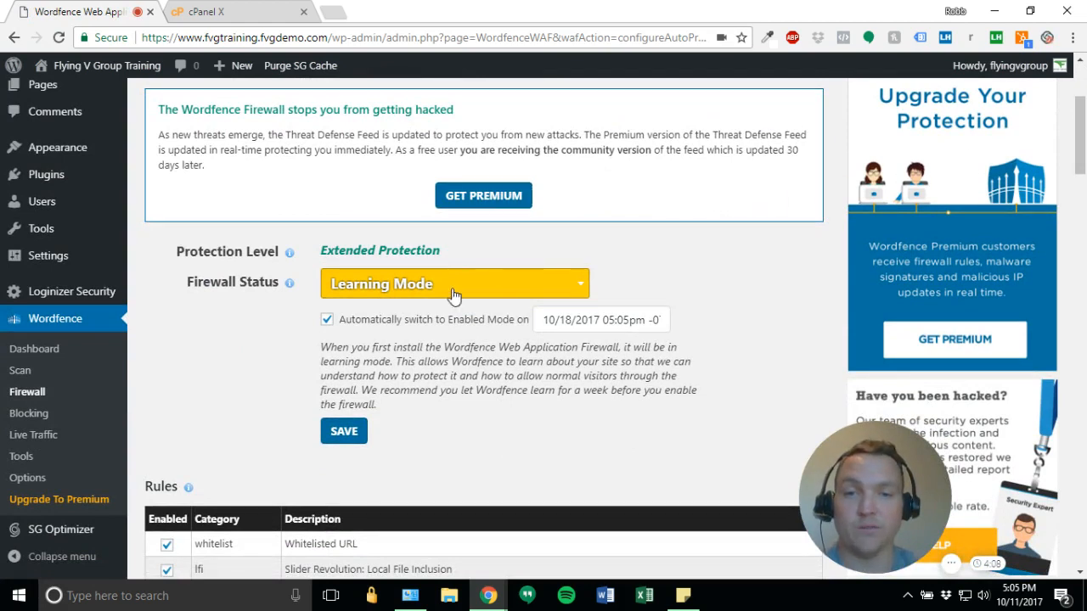
{"action": "mouse_move", "coordinate": [654, 267]}
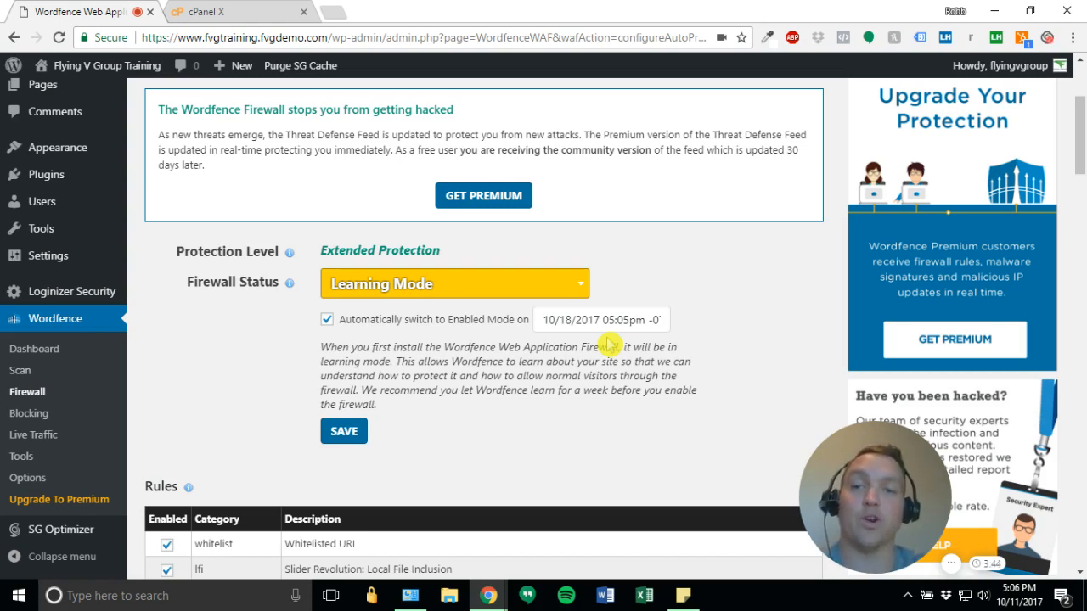
{"action": "left_click", "coordinate": [454, 283]}
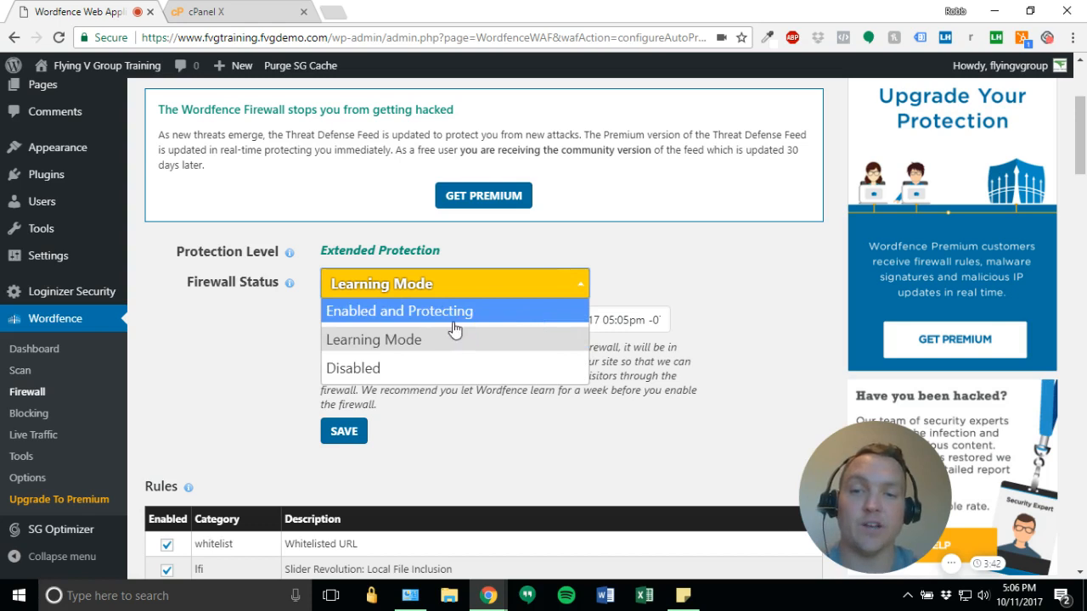
{"action": "left_click", "coordinate": [373, 340]}
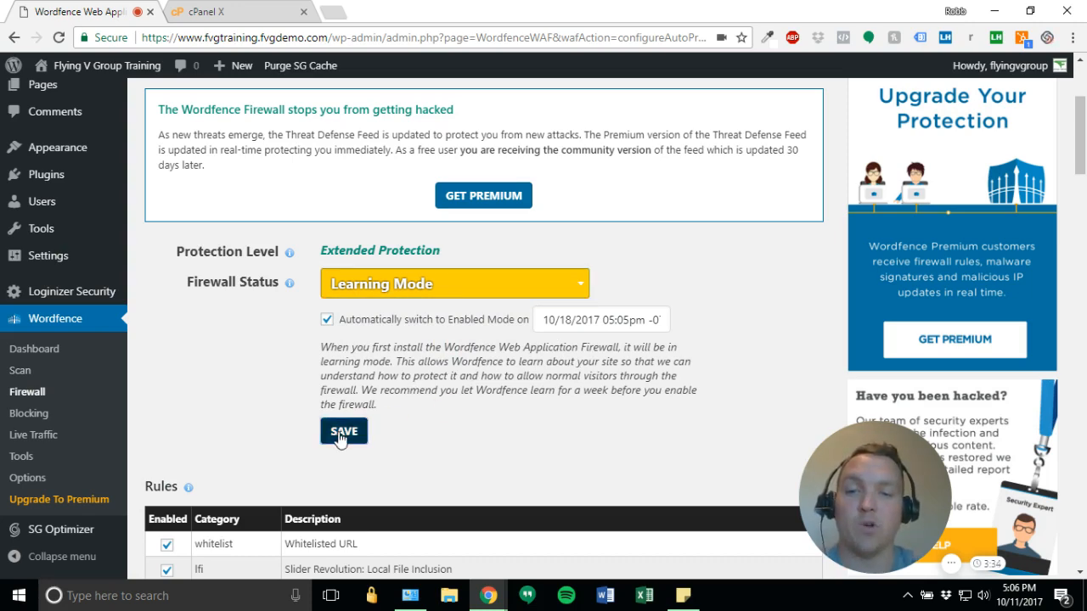
- Save the Wordfence firewall configuration, keeping Learning Mode
{"action": "left_click", "coordinate": [343, 431]}
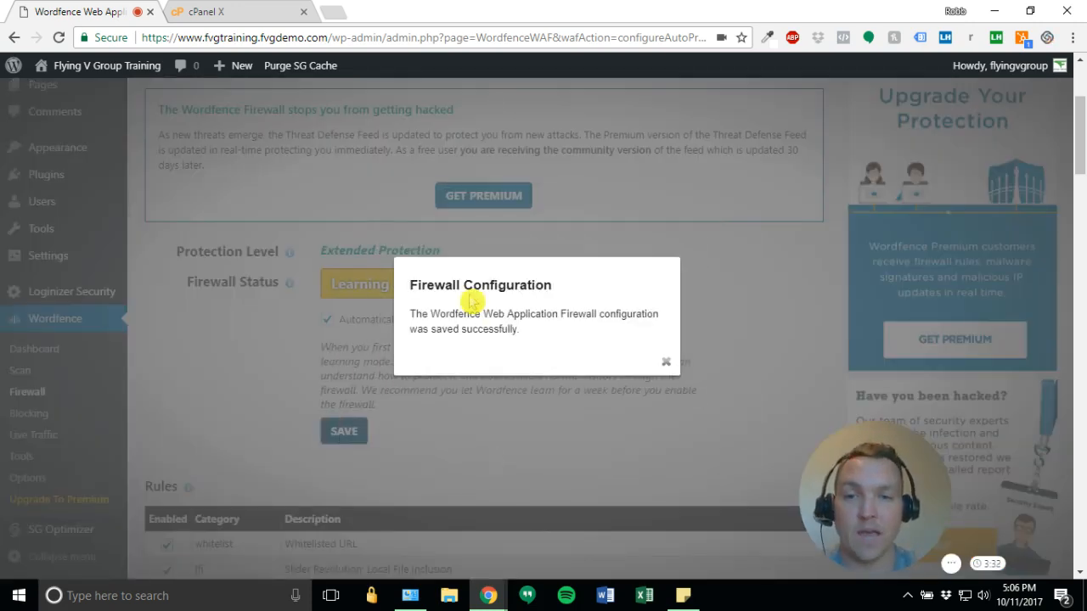
{"action": "mouse_move", "coordinate": [432, 314]}
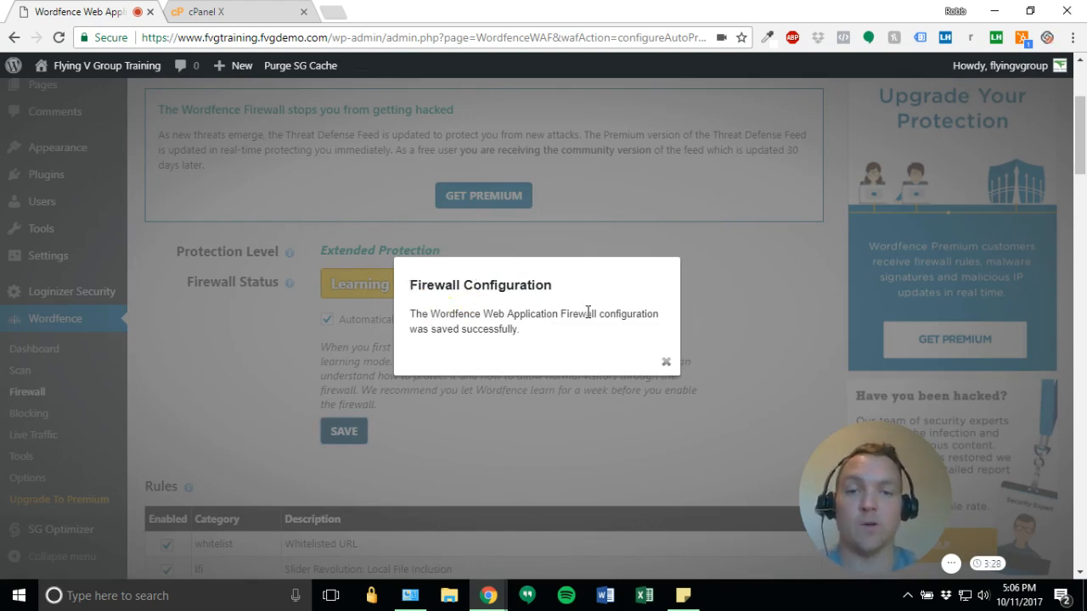
{"action": "mouse_move", "coordinate": [548, 342]}
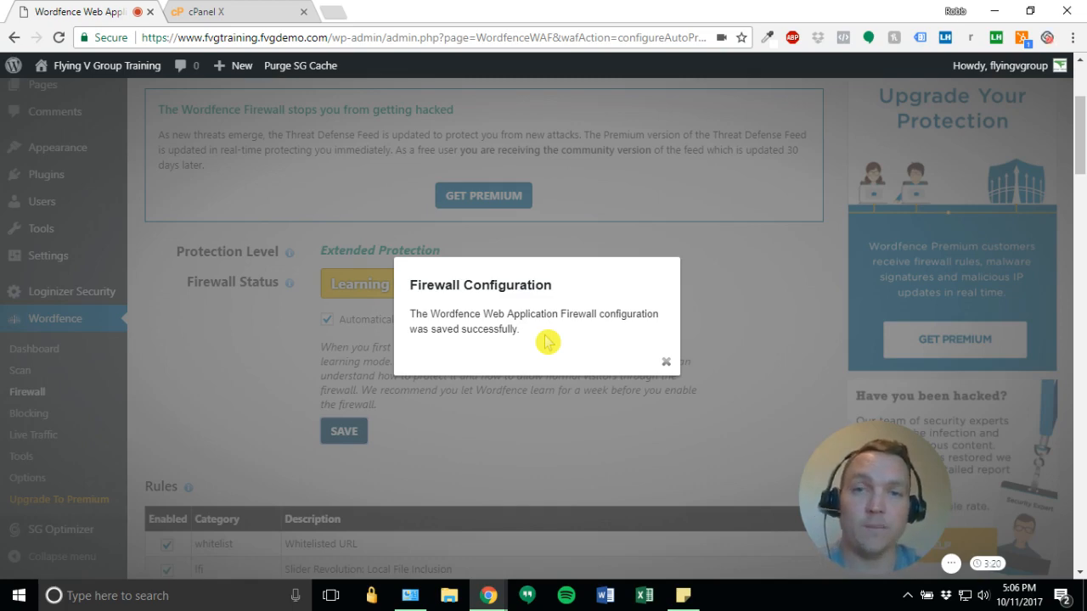
{"action": "mouse_move", "coordinate": [664, 363]}
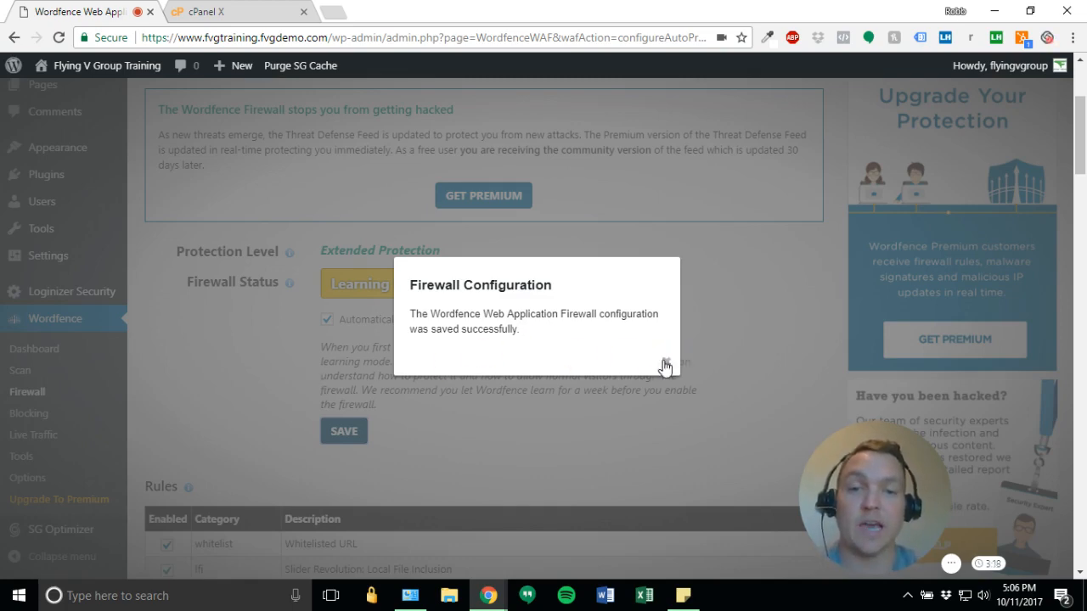